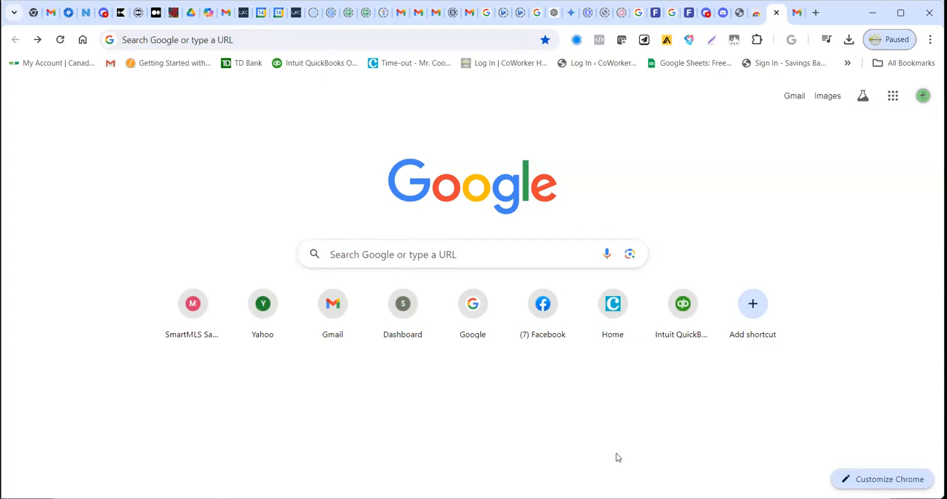
{"action": "mouse_move", "coordinate": [477, 473]}
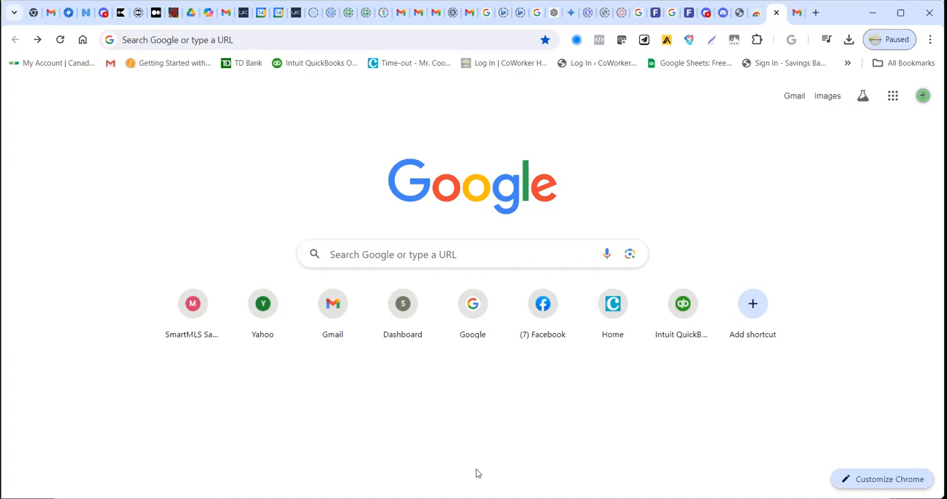
{"action": "mouse_move", "coordinate": [617, 225]}
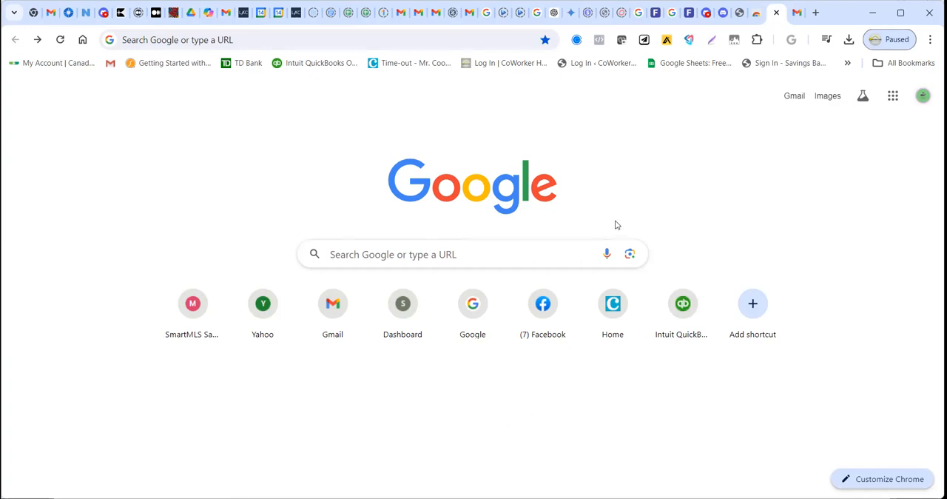
{"action": "mouse_move", "coordinate": [629, 191]}
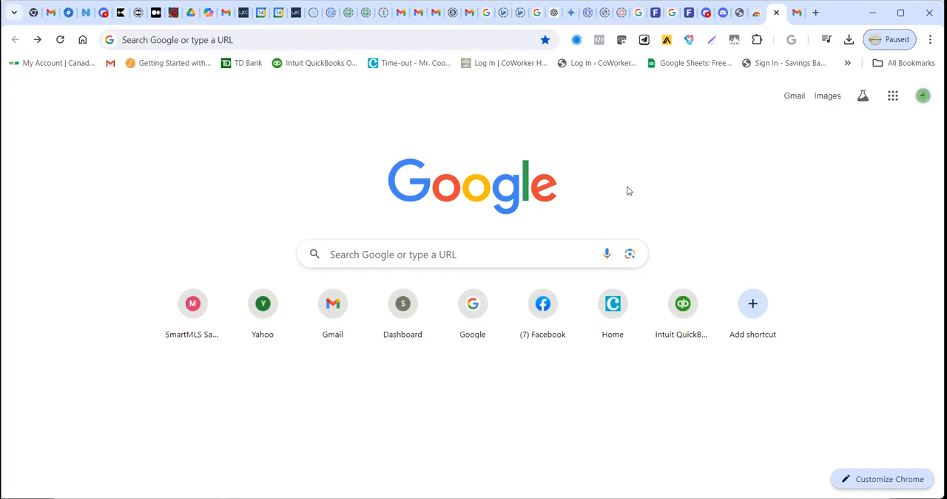
{"action": "mouse_move", "coordinate": [621, 139]}
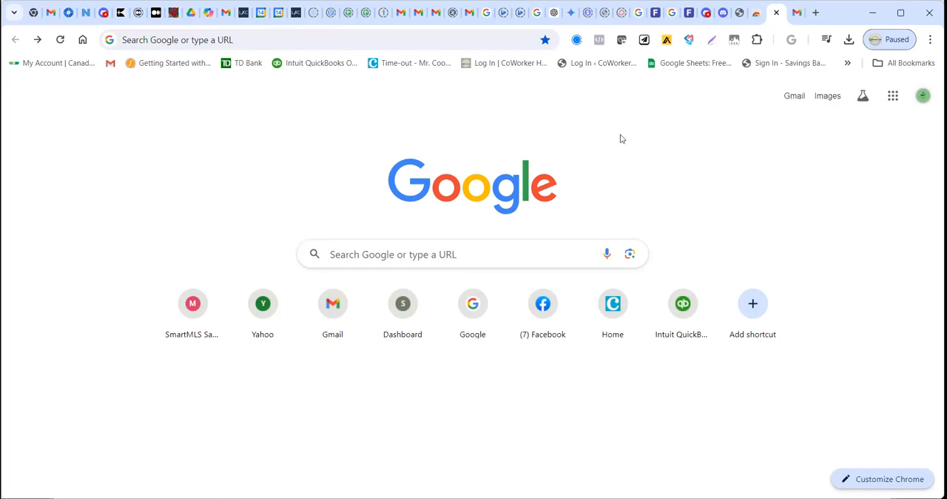
{"action": "mouse_move", "coordinate": [302, 143]}
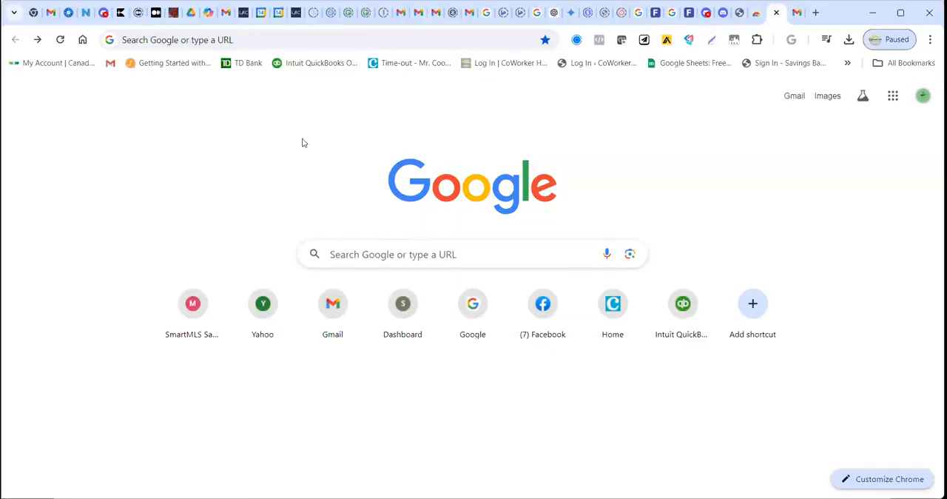
{"action": "mouse_move", "coordinate": [725, 174]}
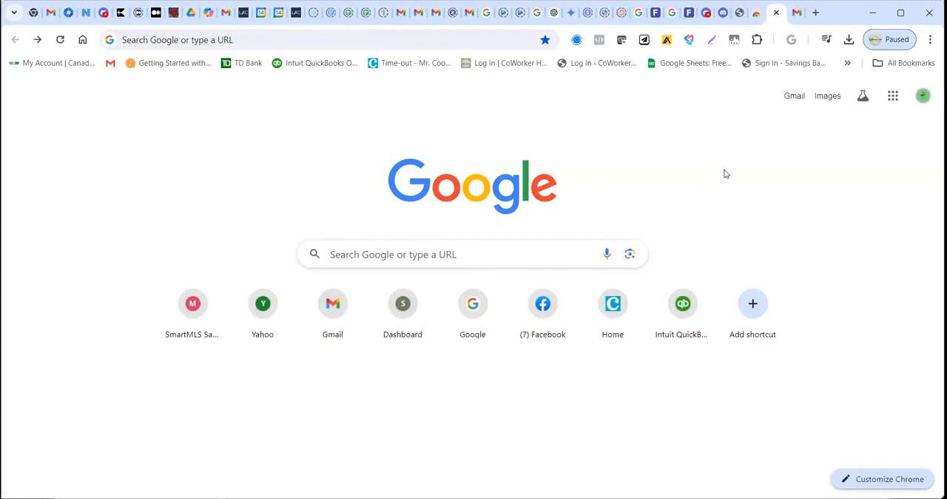
{"action": "mouse_move", "coordinate": [600, 71]}
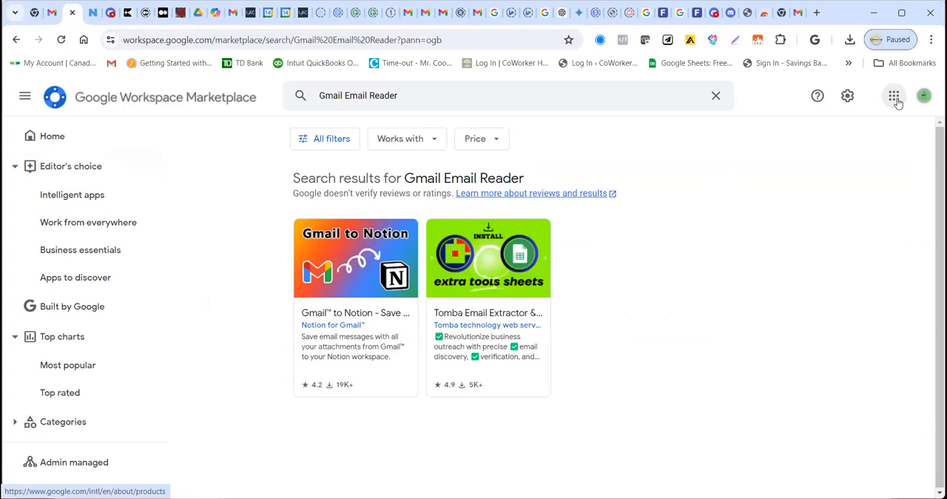
Step: Return to the Google Workspace Marketplace home page and scroll through the featured app collections
{"action": "left_click", "coordinate": [893, 96]}
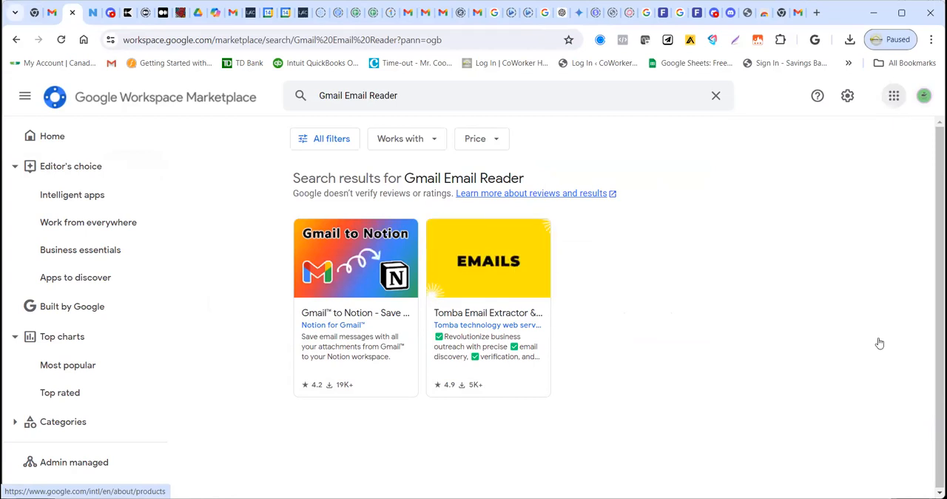
{"action": "left_click", "coordinate": [893, 95]}
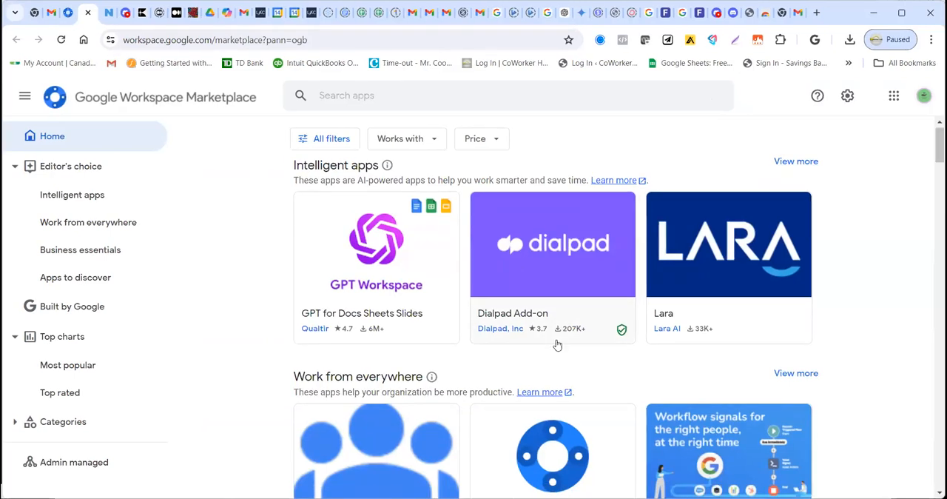
{"action": "scroll", "scroll_direction": "down", "scroll_amount": 3}
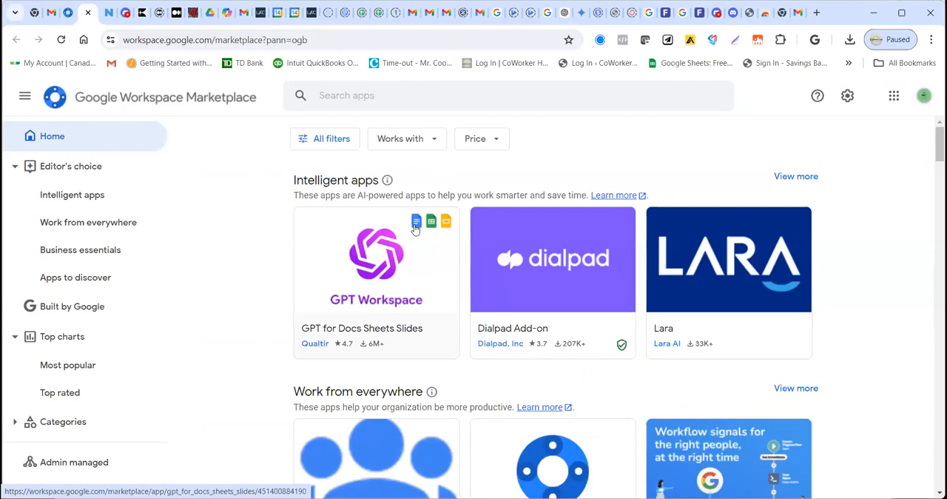
{"action": "mouse_move", "coordinate": [412, 234]}
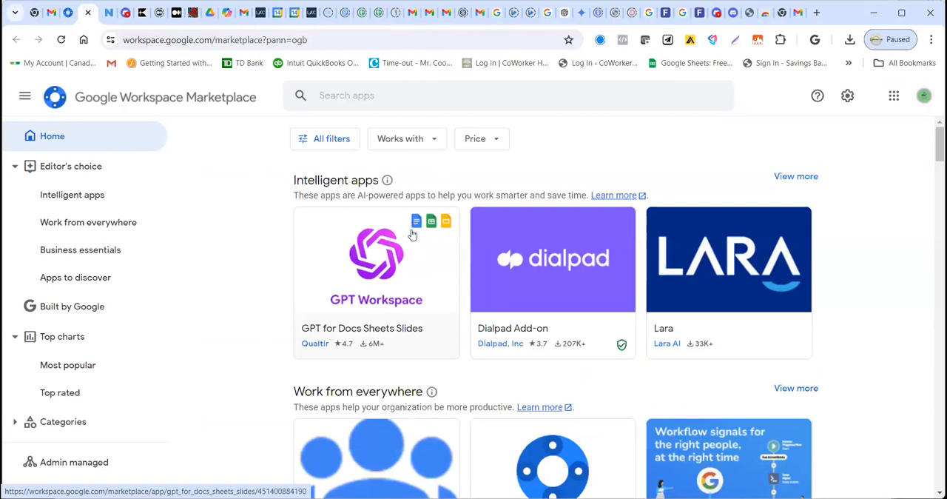
{"action": "mouse_move", "coordinate": [426, 227]}
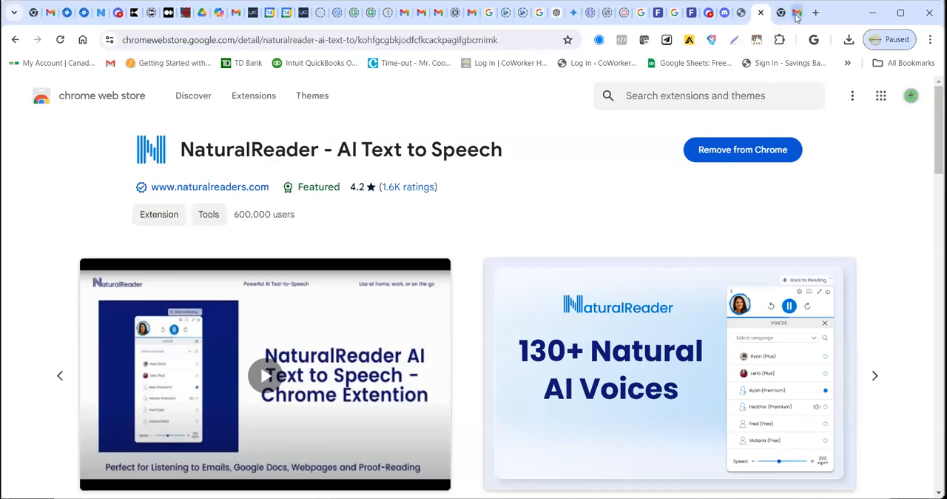
Step: Glance at the open Gmail message, then go to the 'chrome web store' Google results
{"action": "left_click", "coordinate": [773, 13]}
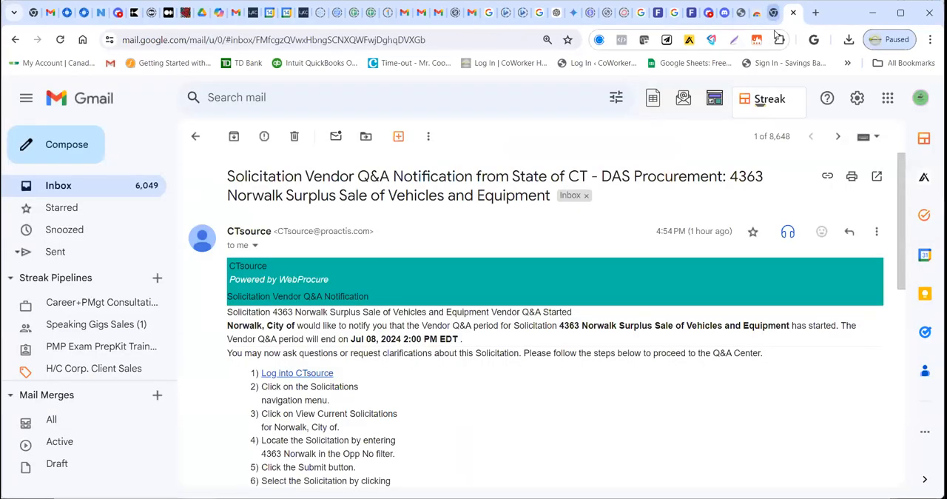
{"action": "left_click", "coordinate": [816, 12]}
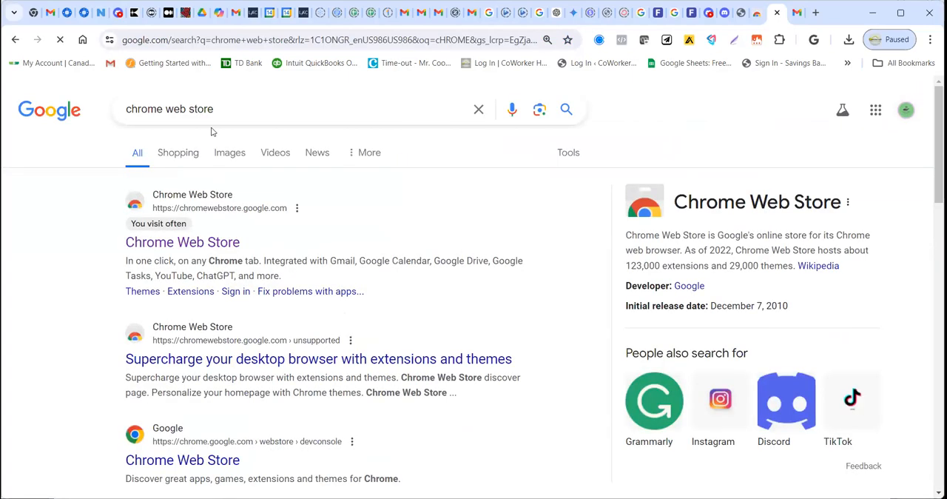
Step: Open the Chrome Web Store, search 'Natural' and pick NaturalReader - AI Text to Speech
{"action": "left_click", "coordinate": [182, 242]}
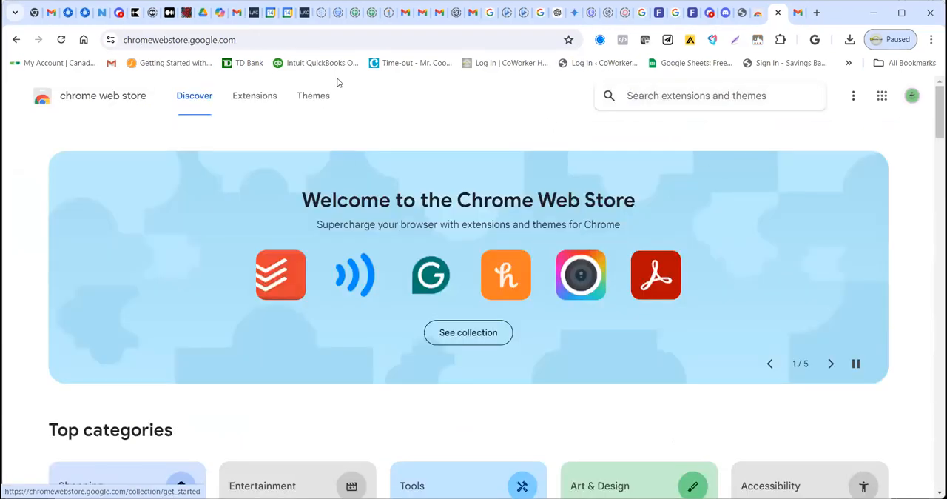
{"action": "left_click", "coordinate": [696, 95]}
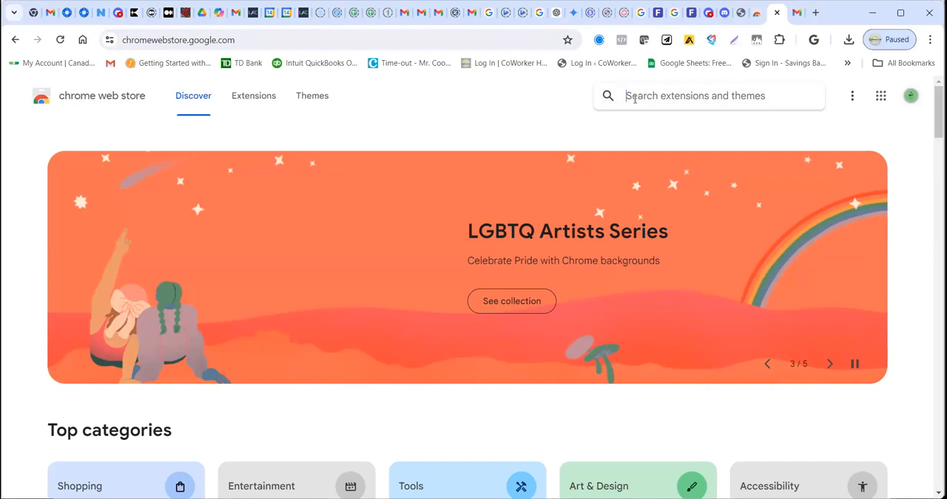
{"action": "left_click", "coordinate": [829, 363]}
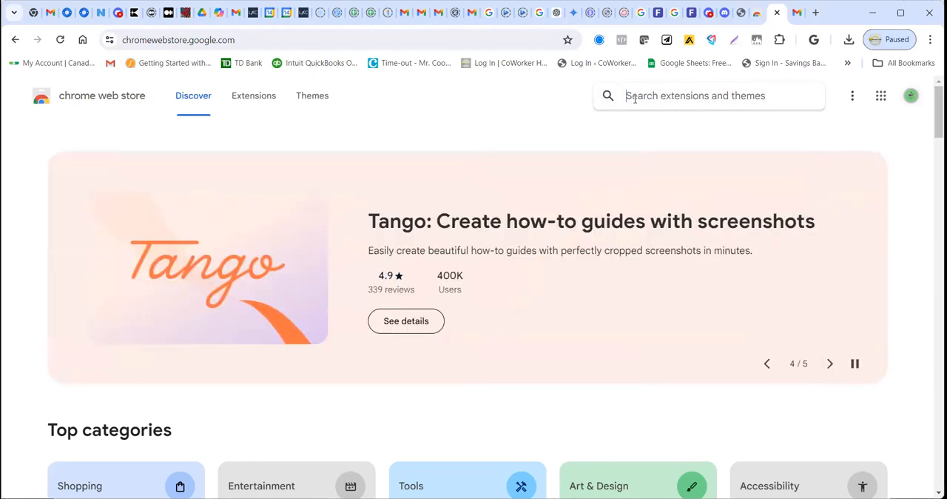
{"action": "type", "text": "Natural"}
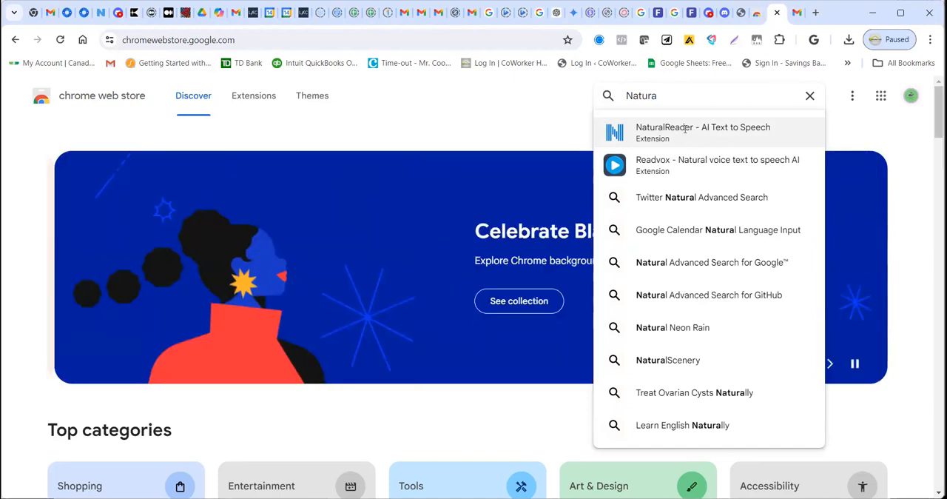
{"action": "left_click", "coordinate": [702, 132]}
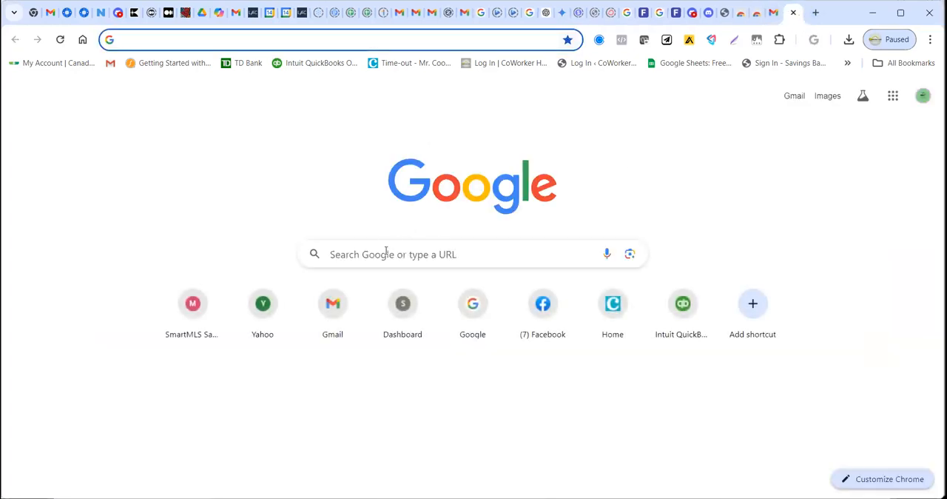
Step: Reach the Chrome Web Store via Google, search 'na' and choose the Readvox suggestion
{"action": "type", "text": "Cr"}
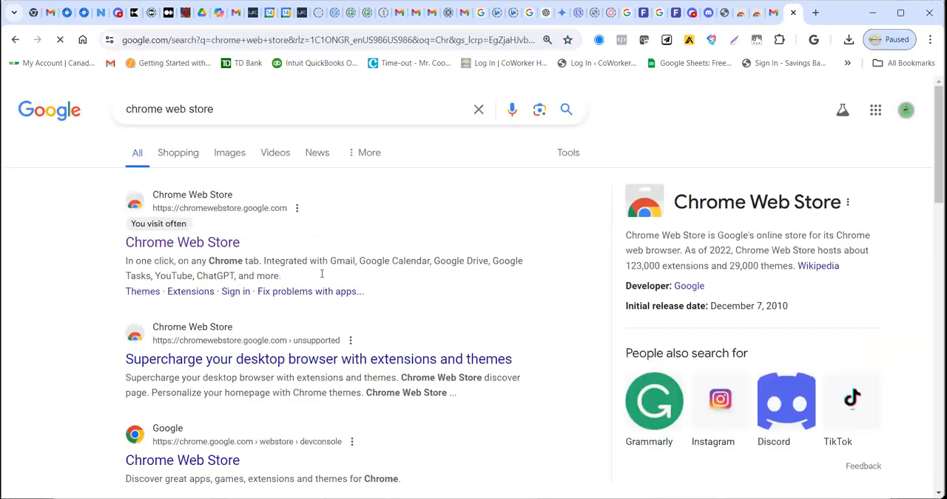
{"action": "left_click", "coordinate": [182, 242]}
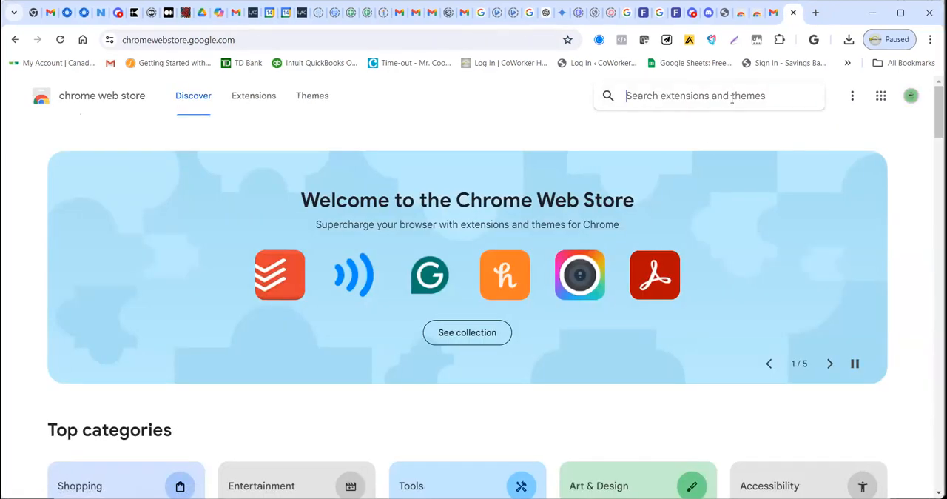
{"action": "type", "text": "natura"}
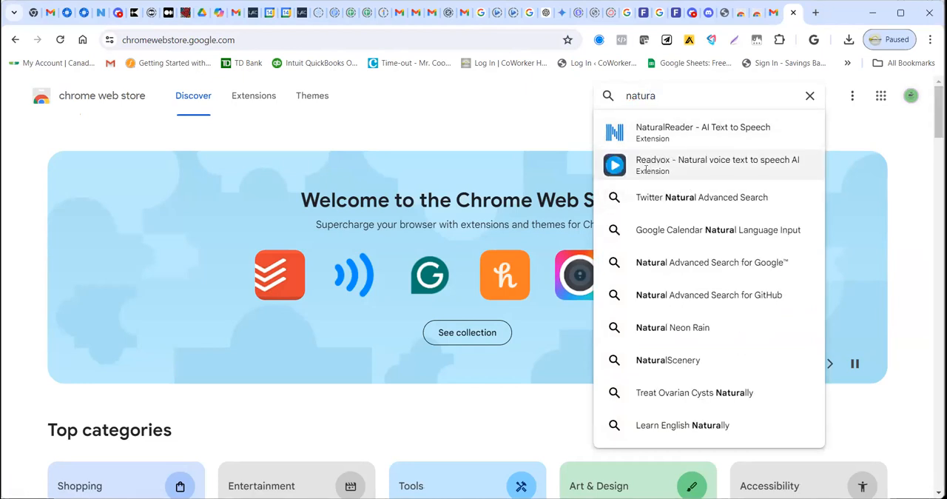
{"action": "left_click", "coordinate": [717, 164]}
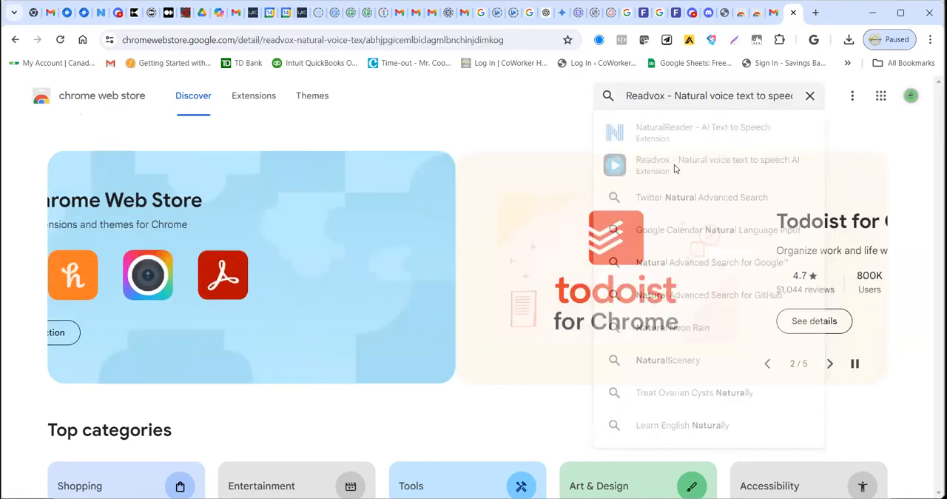
Step: Select the Readvox suggestion again so its listing loads with the 4.7 rating
{"action": "left_click", "coordinate": [717, 164]}
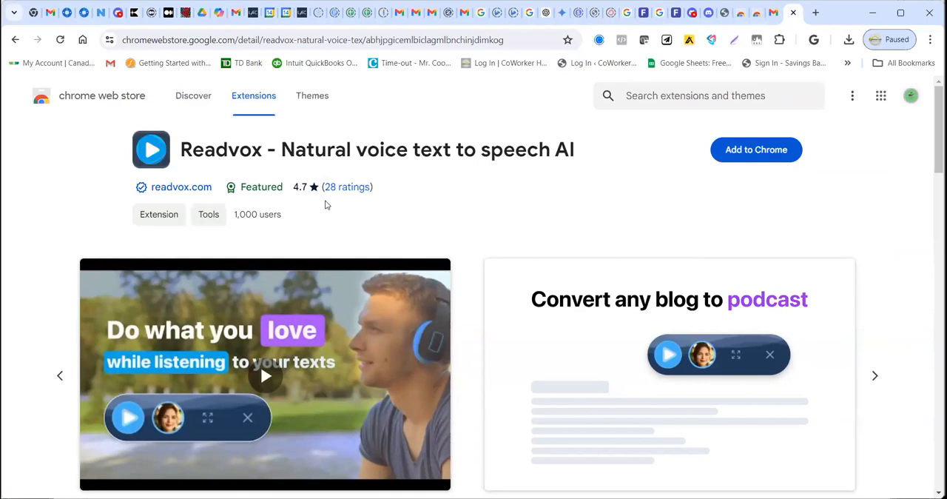
{"action": "mouse_move", "coordinate": [327, 207]}
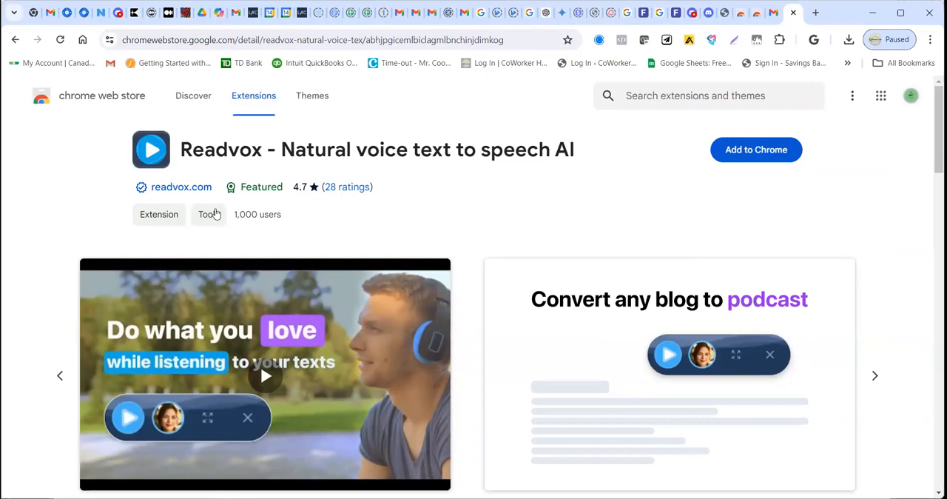
{"action": "mouse_move", "coordinate": [231, 220]}
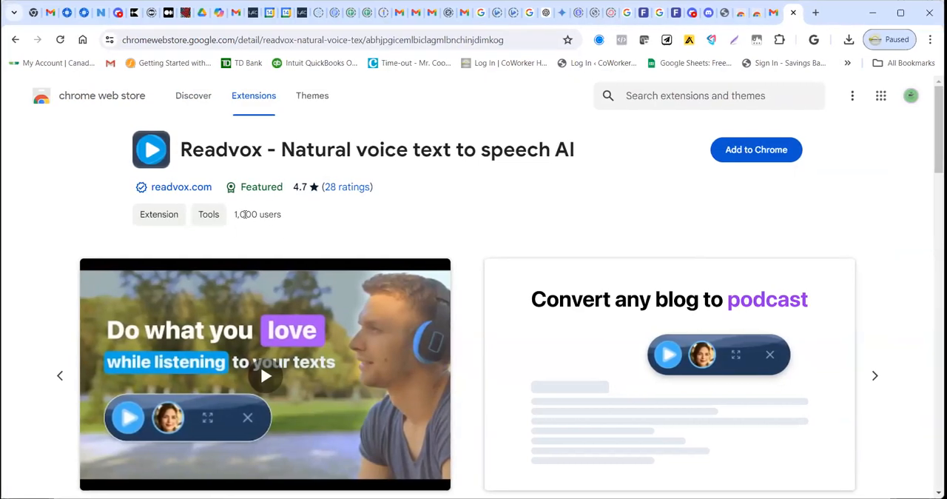
{"action": "mouse_move", "coordinate": [828, 171]}
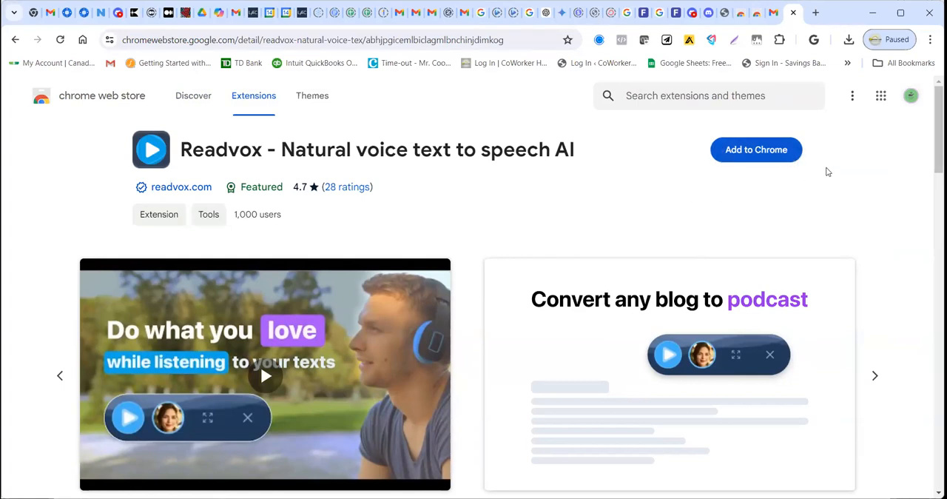
{"action": "mouse_move", "coordinate": [767, 165]}
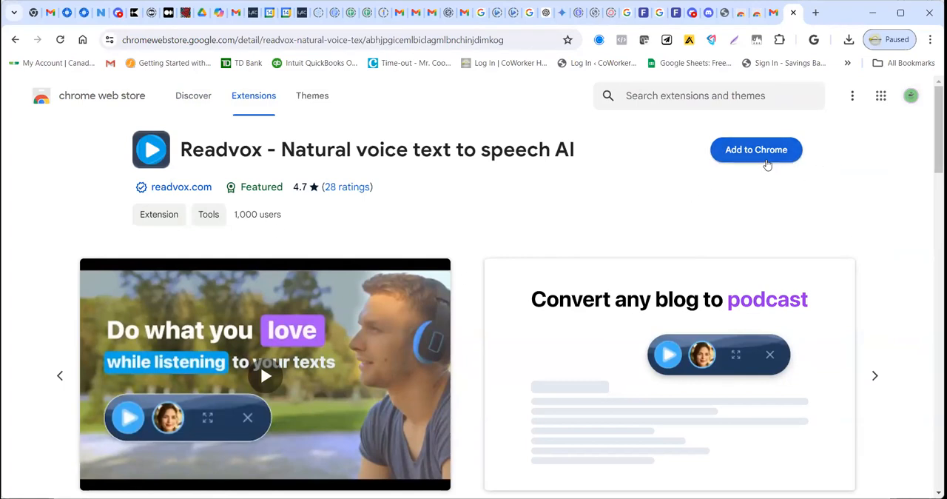
{"action": "mouse_move", "coordinate": [757, 150]}
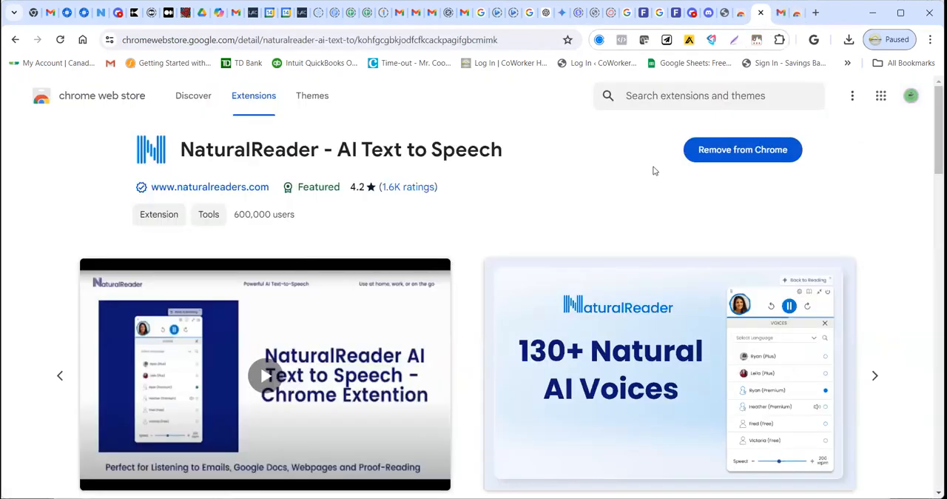
{"action": "mouse_move", "coordinate": [514, 170]}
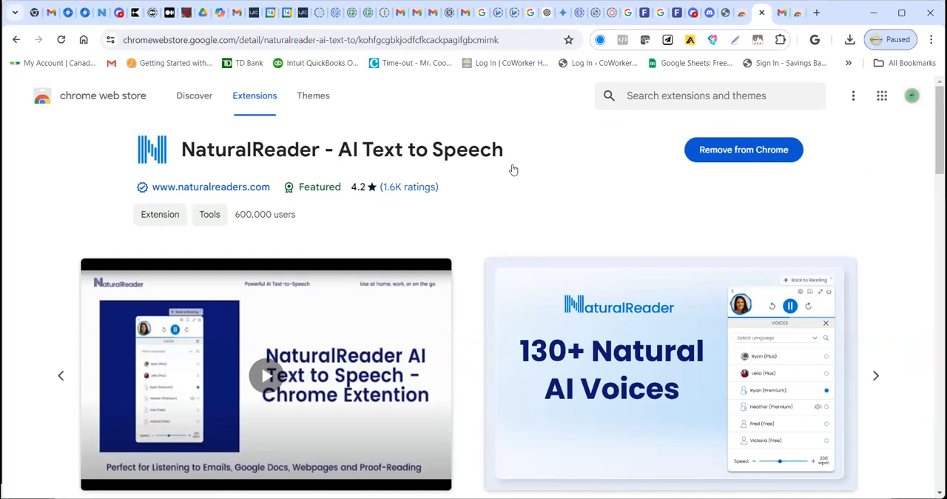
{"action": "mouse_move", "coordinate": [245, 216]}
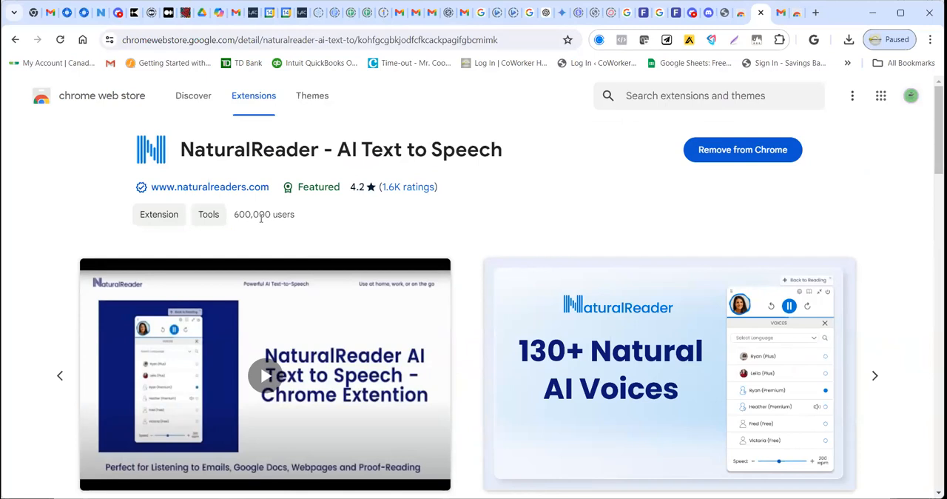
{"action": "mouse_move", "coordinate": [322, 226]}
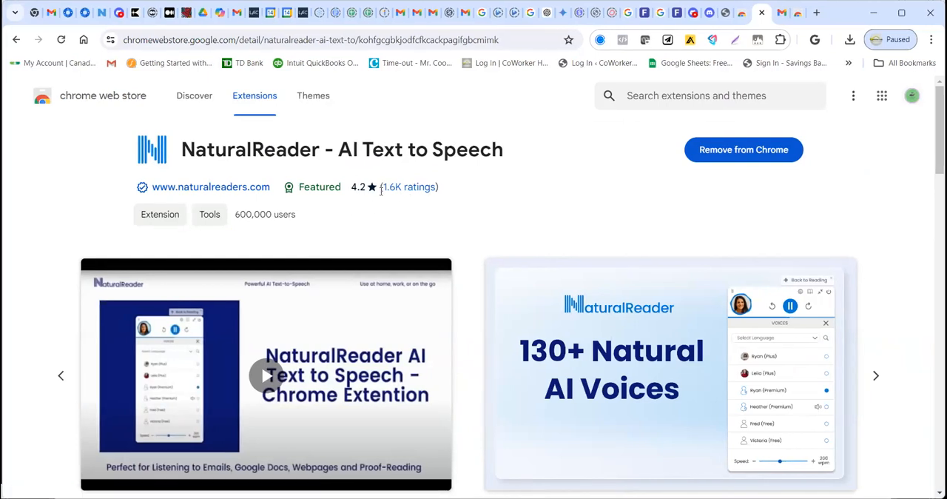
{"action": "mouse_move", "coordinate": [393, 205]}
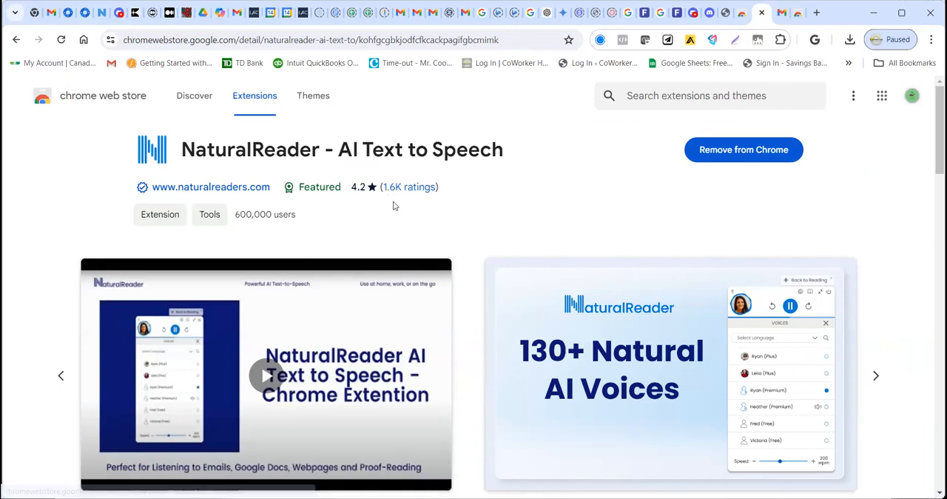
{"action": "mouse_move", "coordinate": [490, 198]}
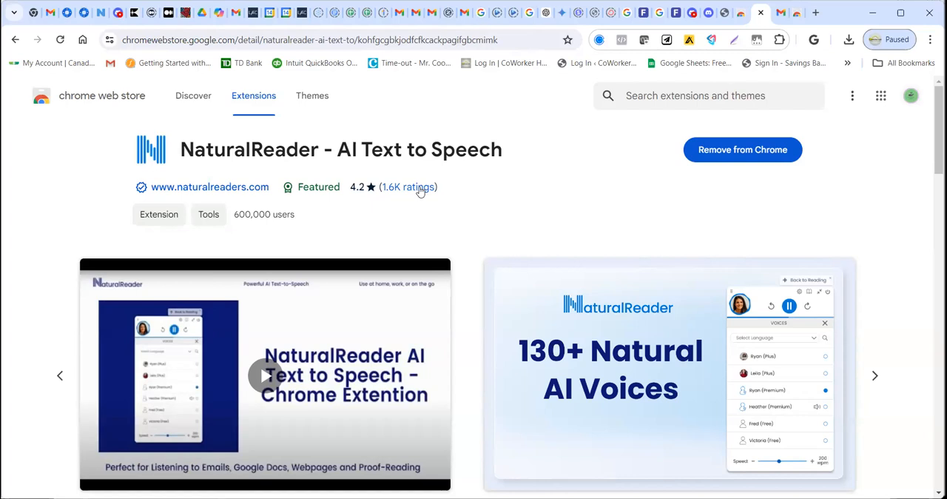
{"action": "mouse_move", "coordinate": [364, 214]}
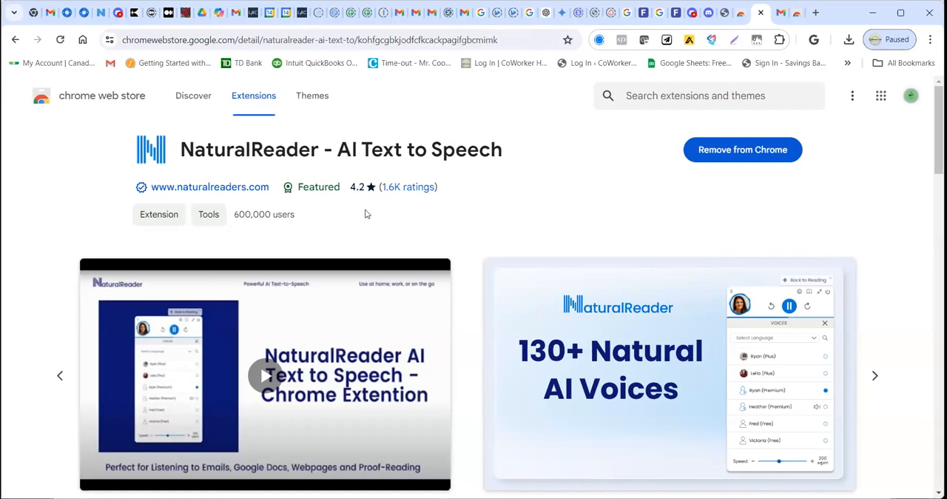
{"action": "mouse_move", "coordinate": [572, 217]}
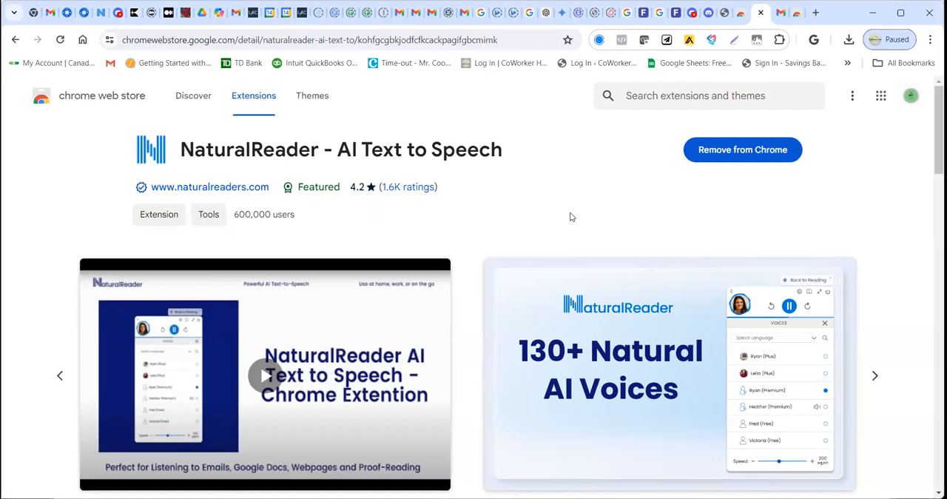
{"action": "mouse_move", "coordinate": [659, 163]}
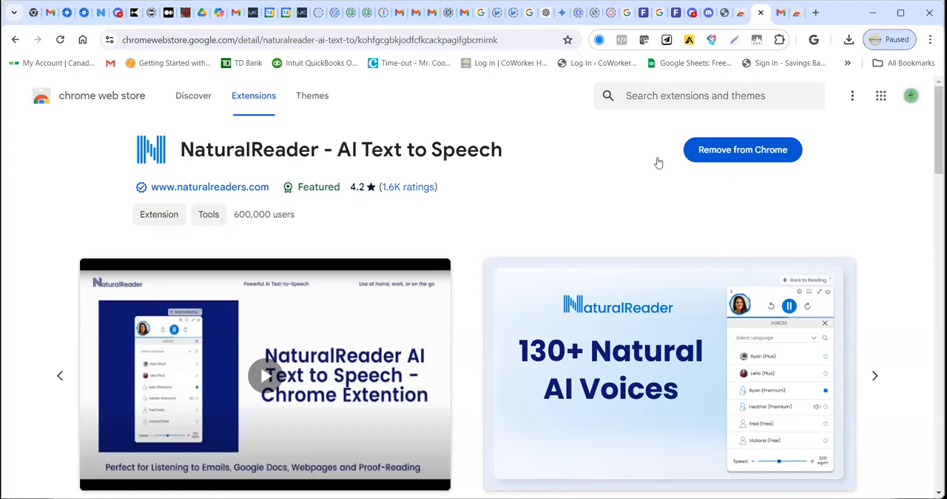
{"action": "mouse_move", "coordinate": [217, 136]}
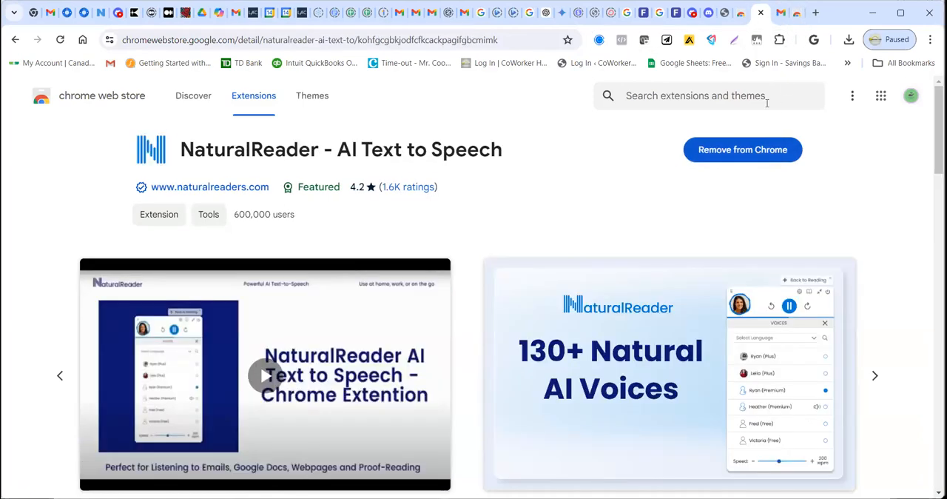
{"action": "mouse_move", "coordinate": [766, 187]}
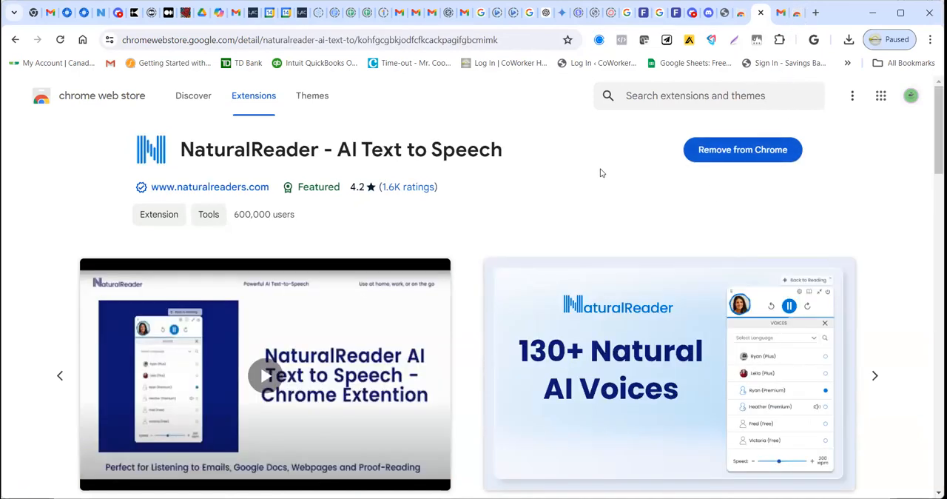
{"action": "mouse_move", "coordinate": [598, 146]}
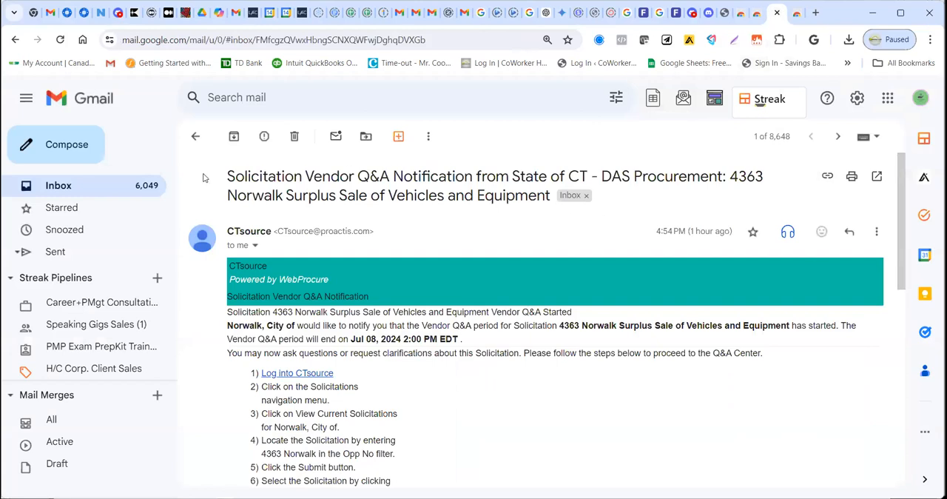
{"action": "mouse_move", "coordinate": [464, 169]}
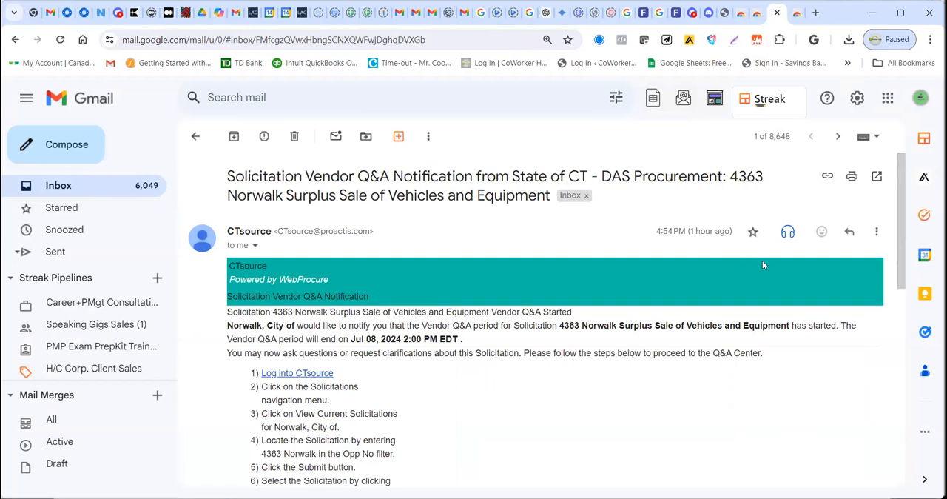
{"action": "mouse_move", "coordinate": [787, 227]}
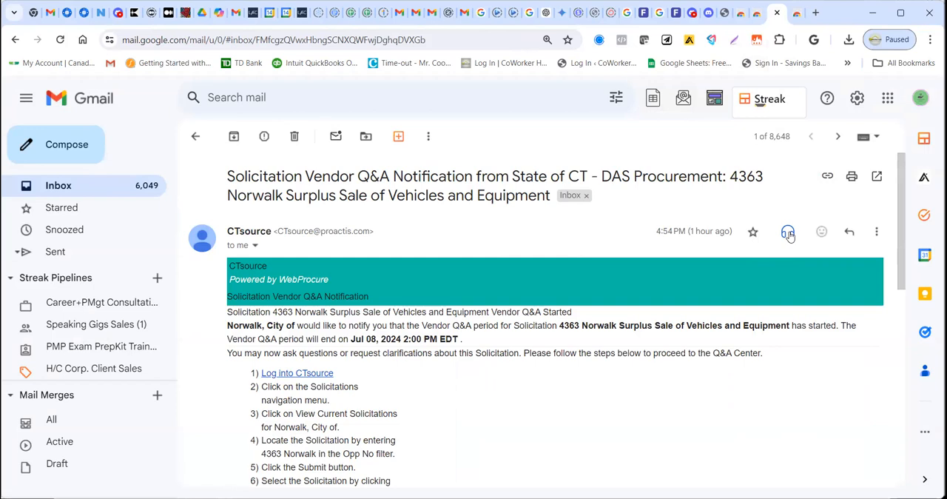
{"action": "mouse_move", "coordinate": [801, 279]}
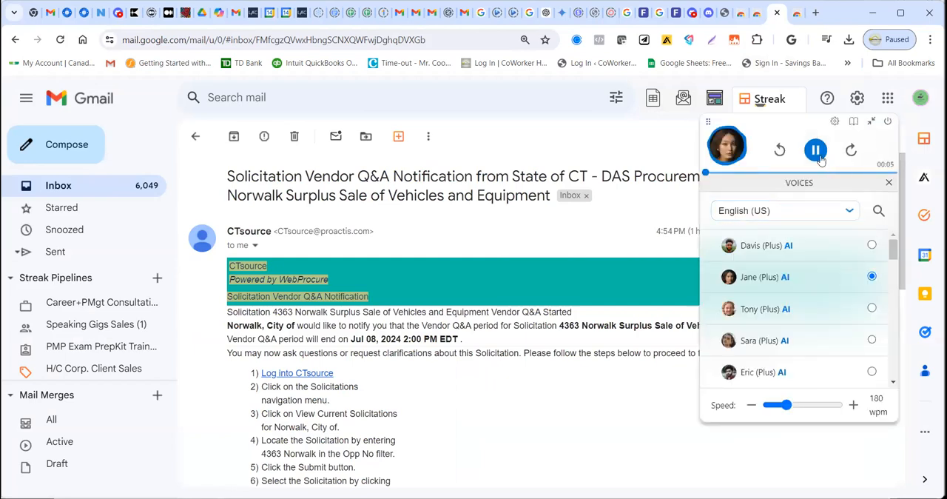
Step: Pause NaturalReader reading the CTsource email, keeping Jane at 180 wpm
{"action": "left_click", "coordinate": [815, 150]}
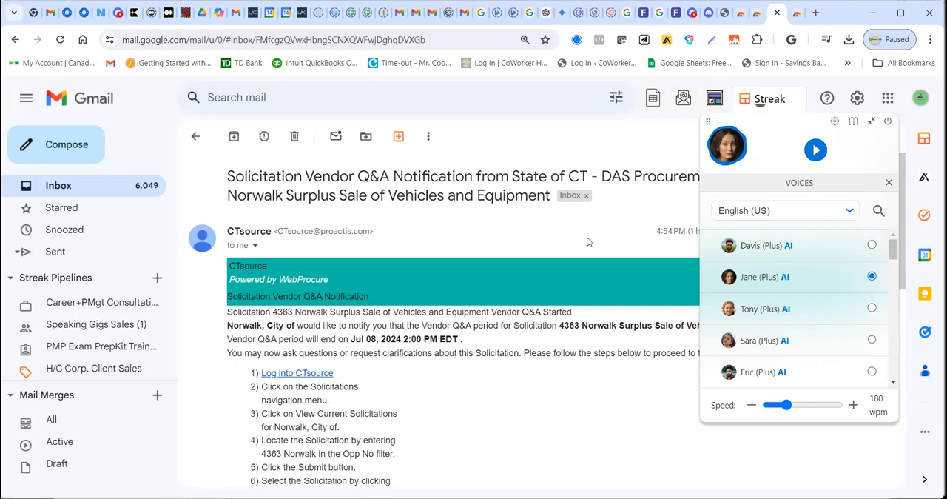
{"action": "mouse_move", "coordinate": [805, 200]}
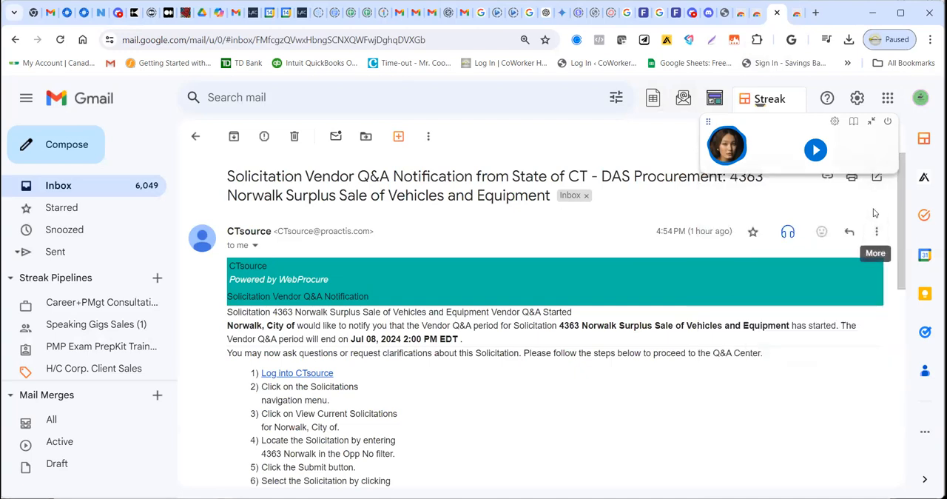
{"action": "mouse_move", "coordinate": [794, 143]}
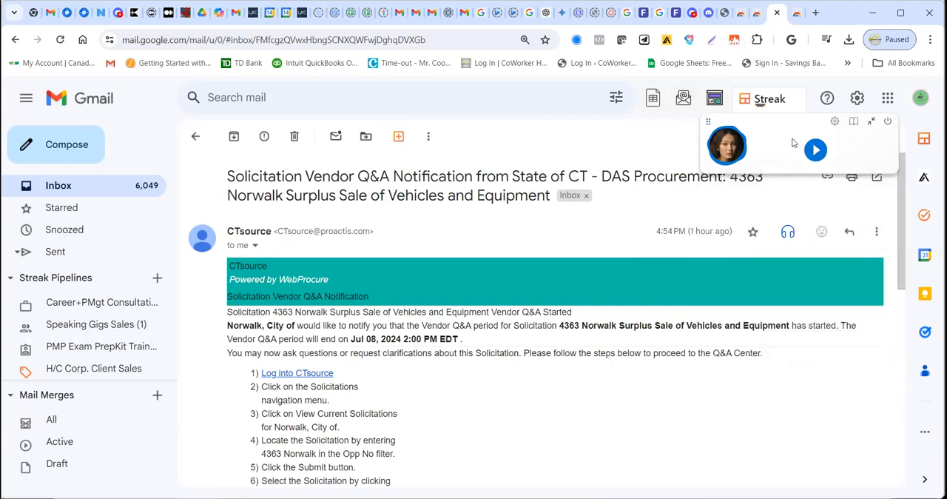
{"action": "mouse_move", "coordinate": [706, 120]}
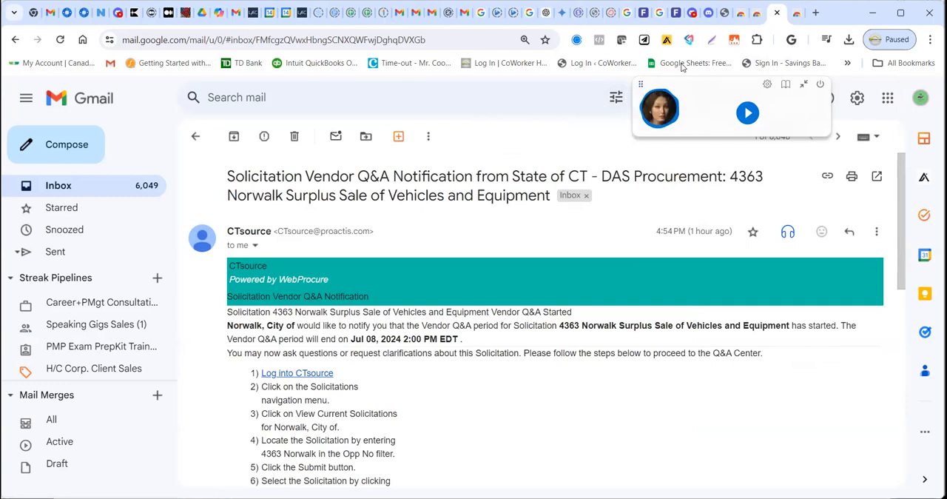
{"action": "mouse_move", "coordinate": [756, 13]}
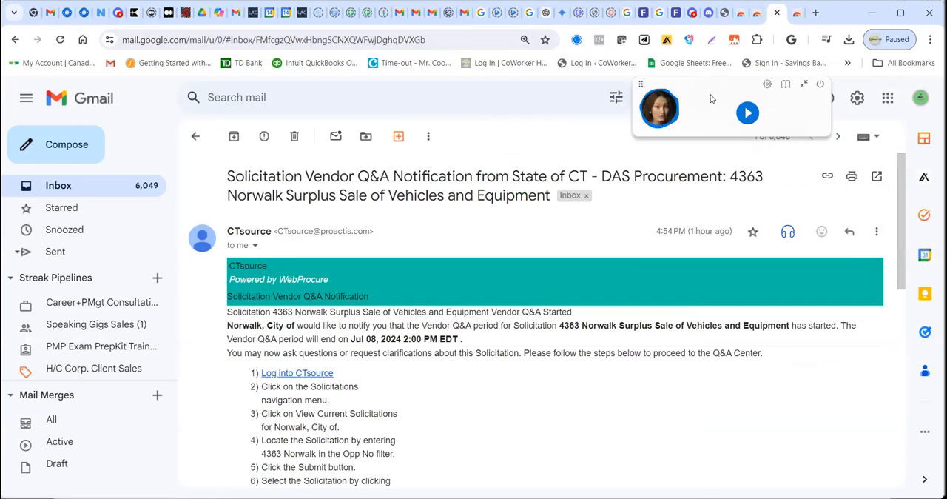
Step: Drag the paused NaturalReader mini player toward the top right over the email
{"action": "left_click_drag", "start_coordinate": [248, 265], "coordinate": [392, 481]}
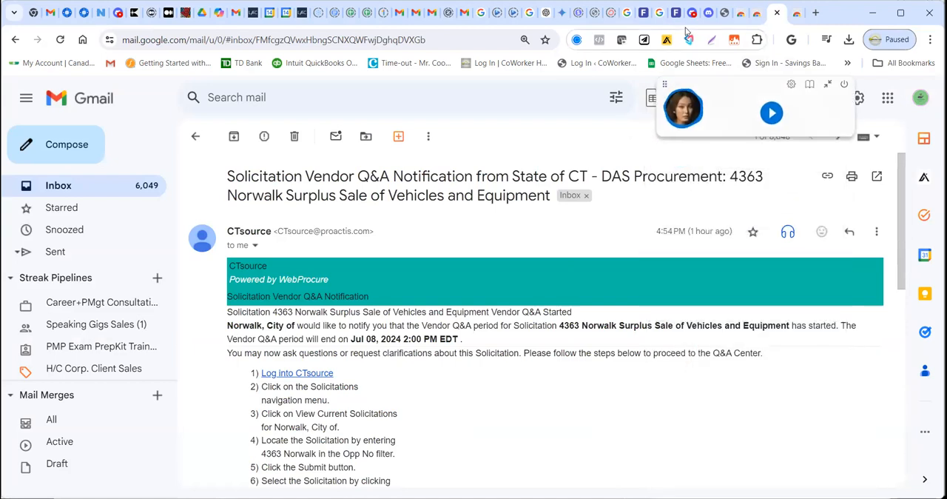
{"action": "mouse_move", "coordinate": [673, 154]}
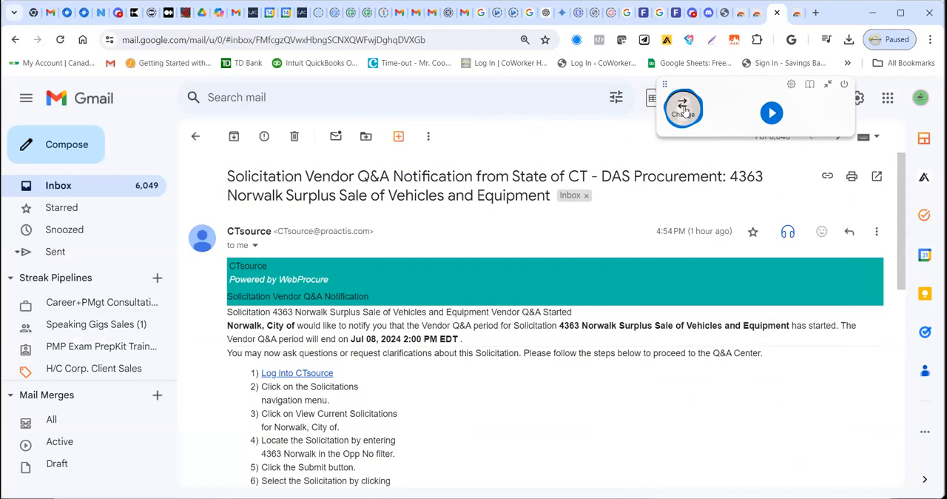
{"action": "mouse_move", "coordinate": [683, 109]}
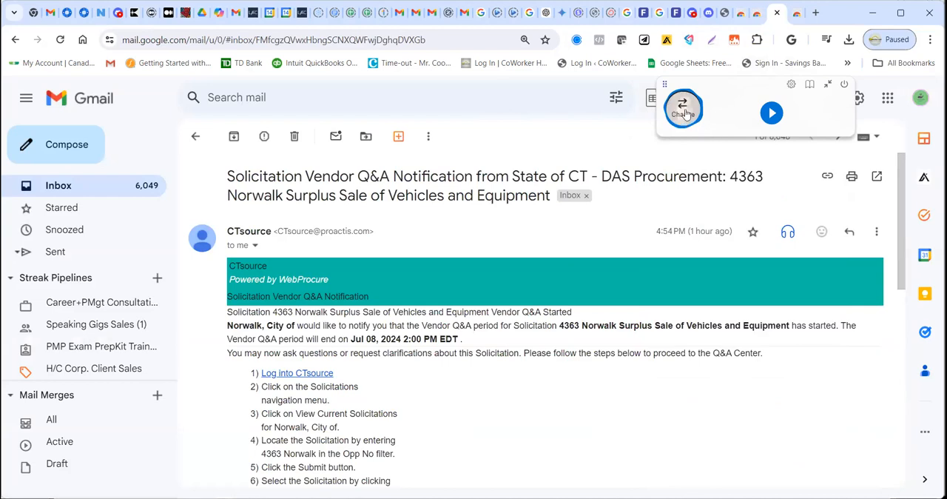
{"action": "mouse_move", "coordinate": [682, 109]}
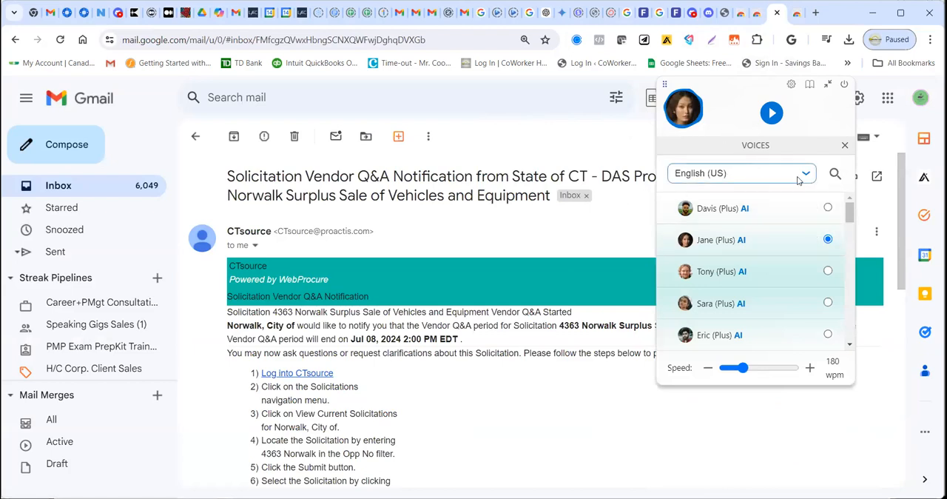
{"action": "mouse_move", "coordinate": [810, 183]}
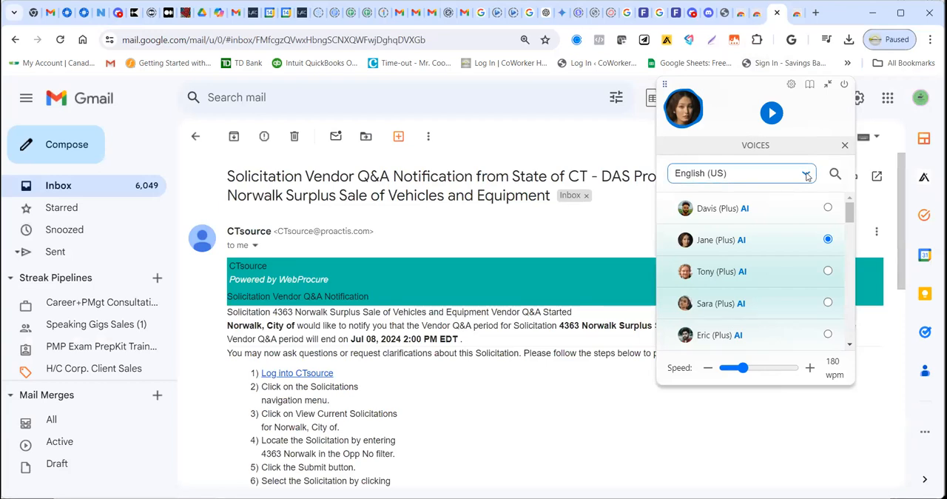
Step: Expand NaturalReader's voice language list and scroll through languages like English (UK), Arabic, French
{"action": "left_click", "coordinate": [806, 173]}
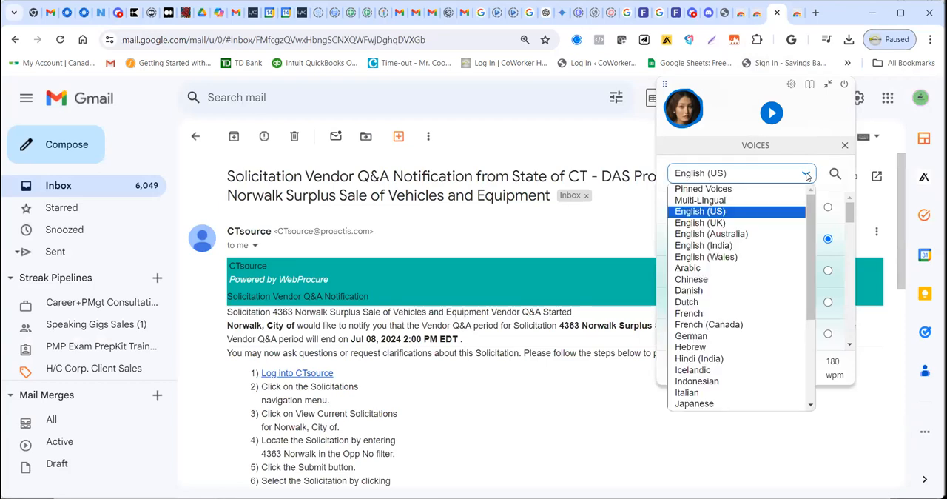
{"action": "scroll", "scroll_direction": "down", "scroll_amount": 3}
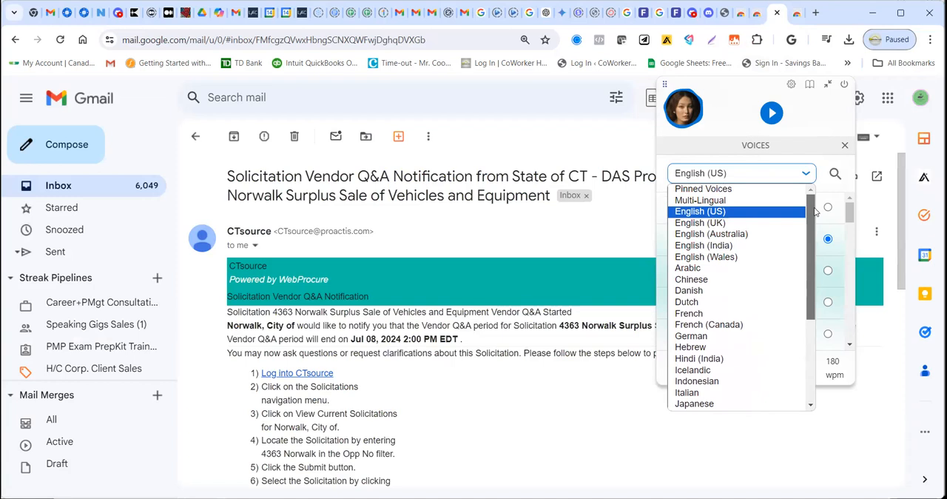
{"action": "mouse_move", "coordinate": [700, 200]}
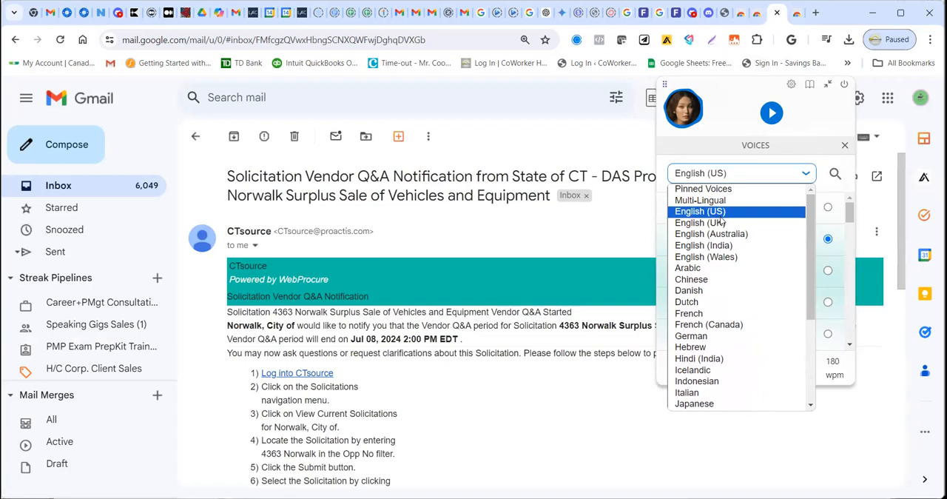
{"action": "mouse_move", "coordinate": [730, 214]}
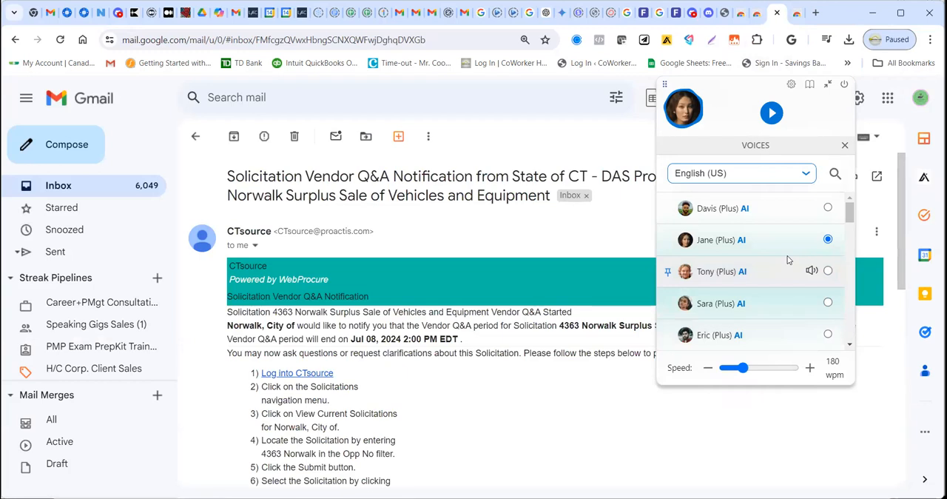
{"action": "mouse_move", "coordinate": [794, 287]}
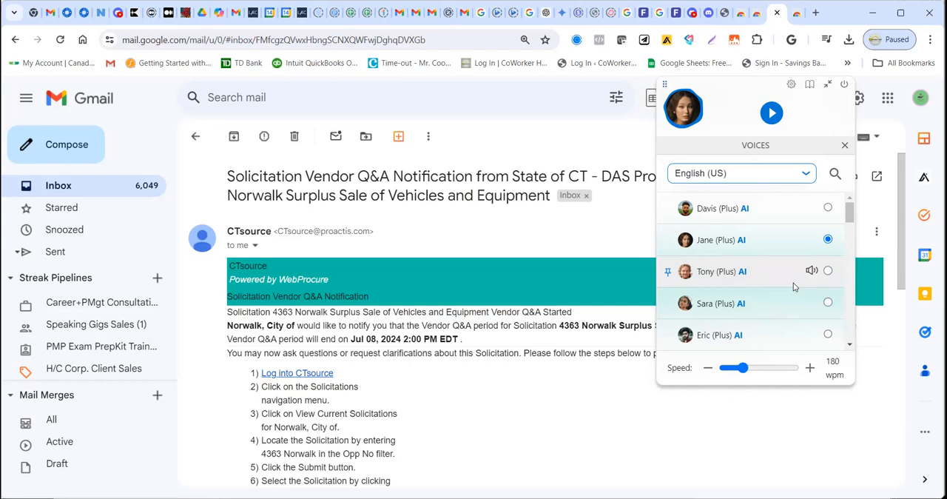
{"action": "mouse_move", "coordinate": [793, 287]}
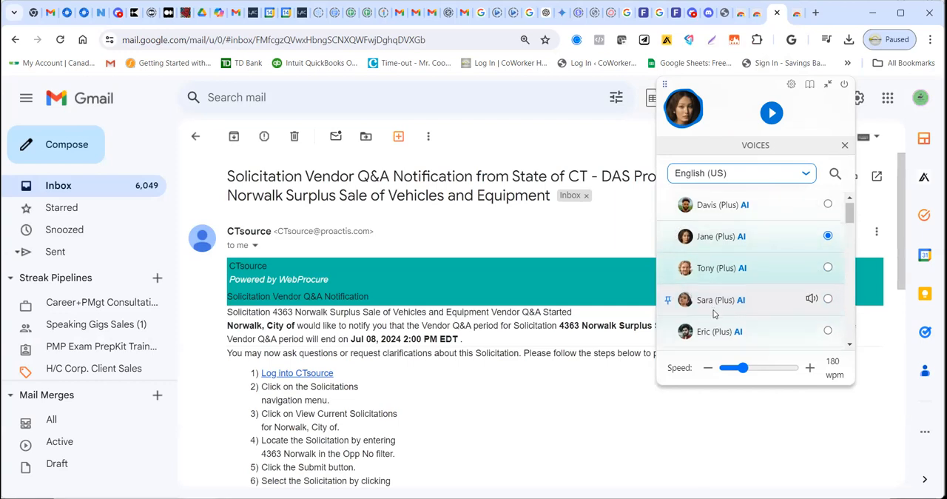
Step: Scroll the English (US) voices Davis, Jane, Tony, Sara and Eric, Jane still selected
{"action": "scroll", "scroll_direction": "down", "scroll_amount": 3}
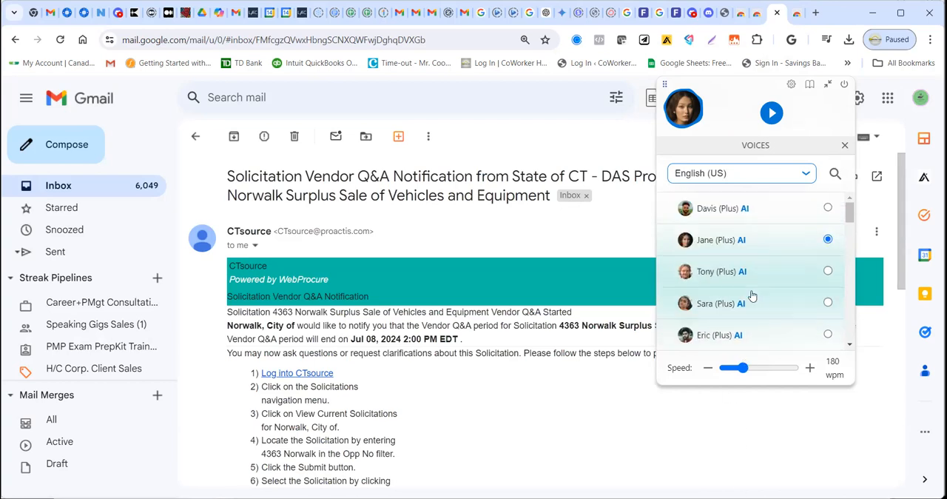
{"action": "mouse_move", "coordinate": [751, 302]}
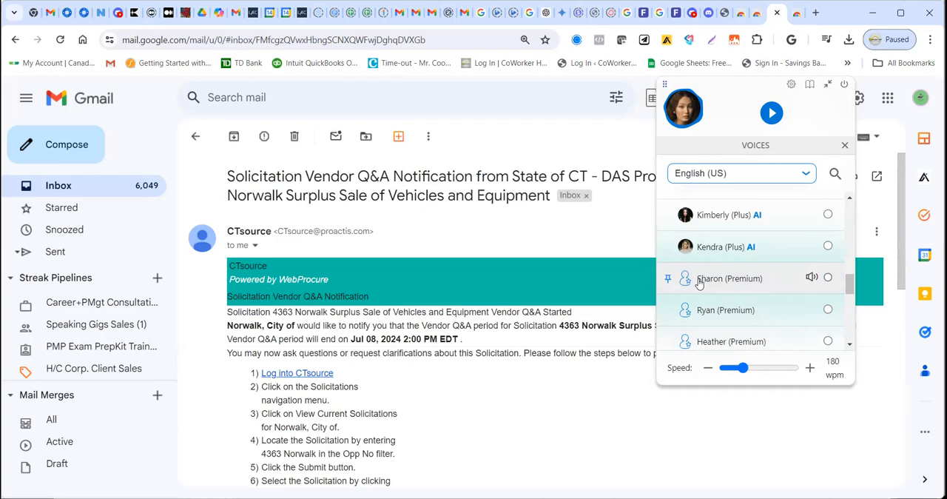
{"action": "mouse_move", "coordinate": [736, 296]}
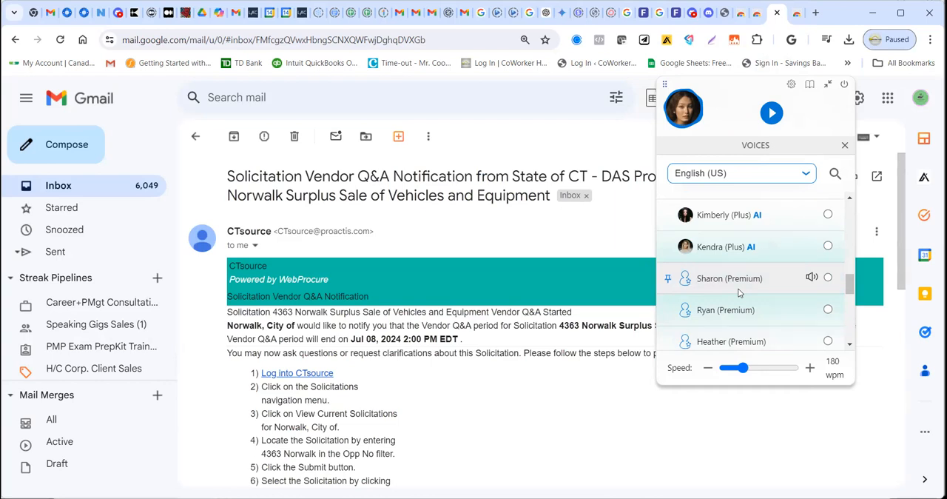
Step: Scroll the voices to Elizabeth, Guy, Michelle, Liam and Salli, and nudge the Speed slider
{"action": "scroll", "scroll_direction": "down", "scroll_amount": 3}
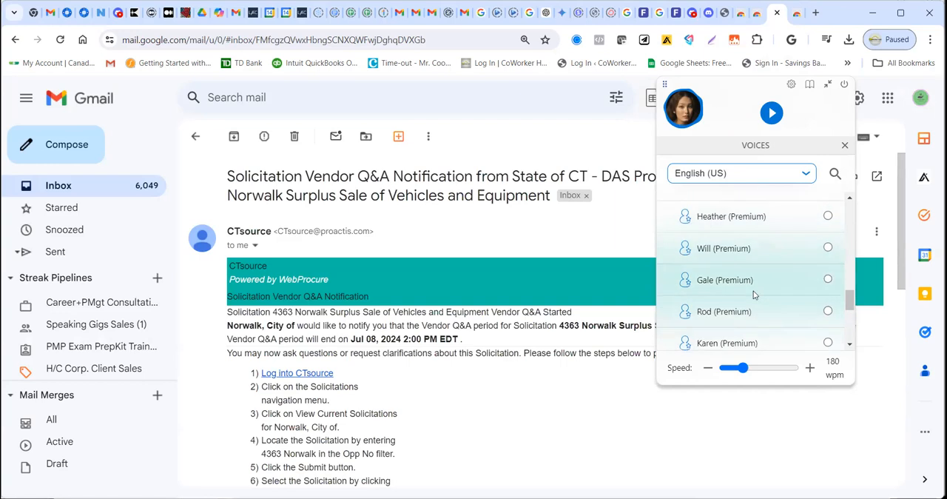
{"action": "scroll", "scroll_direction": "down", "scroll_amount": 3}
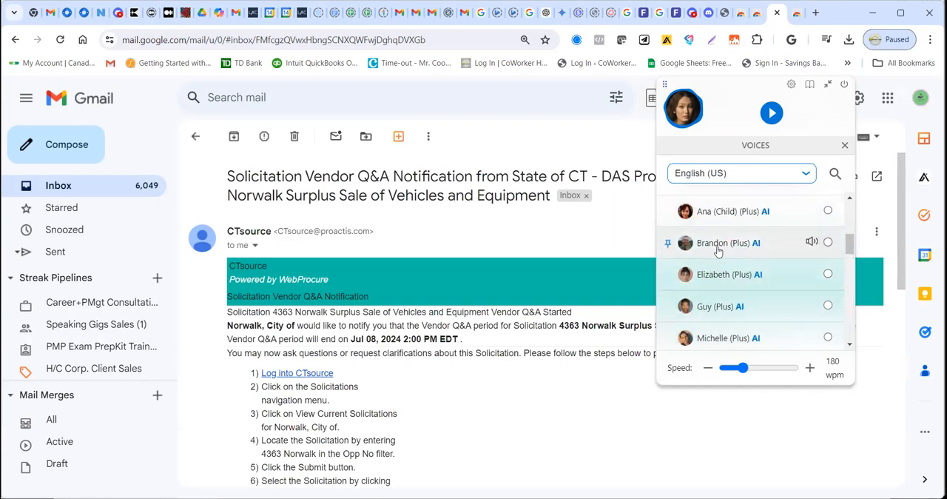
{"action": "scroll", "scroll_direction": "down", "scroll_amount": 3}
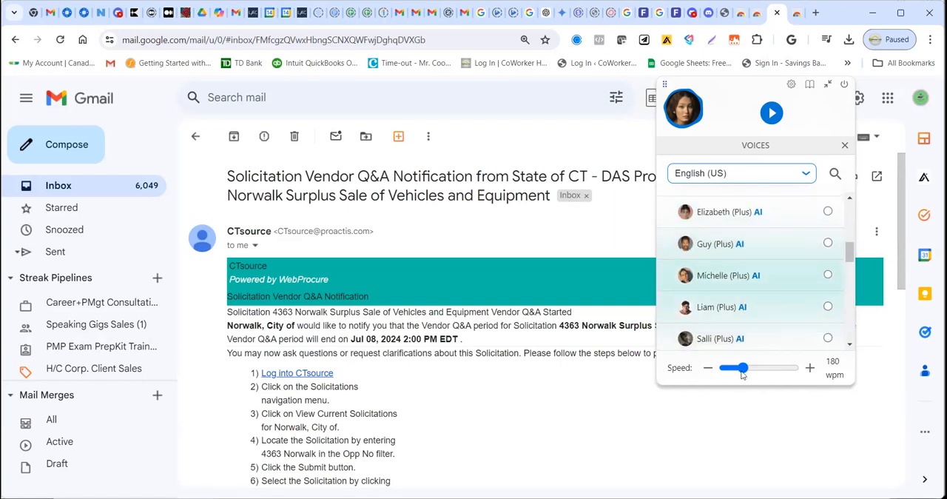
{"action": "mouse_move", "coordinate": [763, 380]}
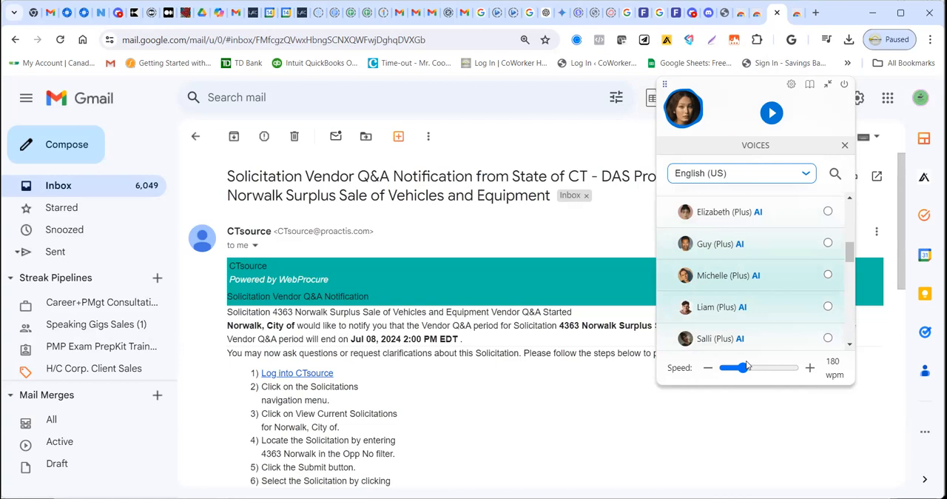
{"action": "left_click_drag", "start_coordinate": [735, 367], "coordinate": [742, 367]}
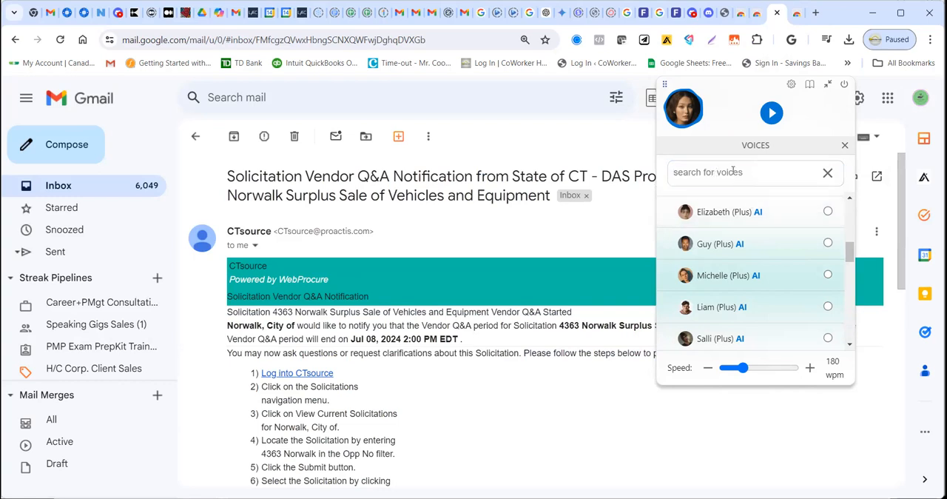
Step: Search the voices for 'male', then clear the search to restore English (US) voices with Jane selected
{"action": "left_click", "coordinate": [747, 172]}
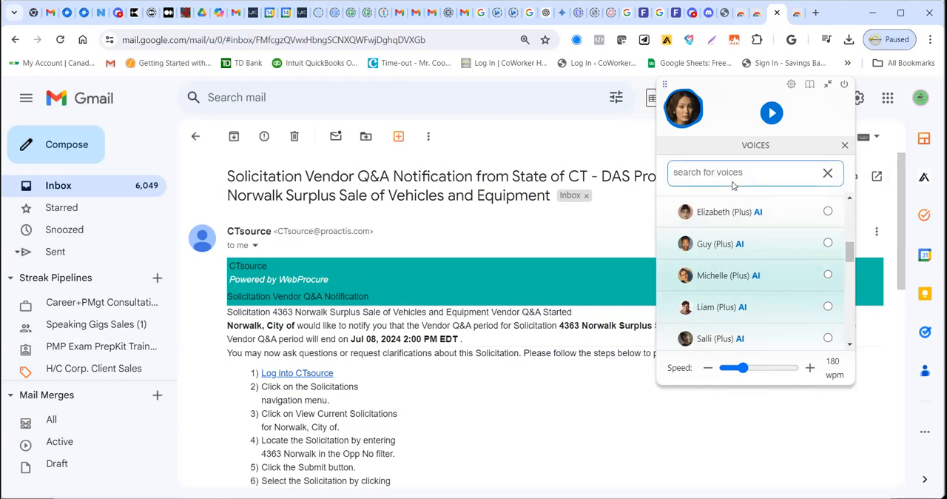
{"action": "left_click", "coordinate": [747, 172]}
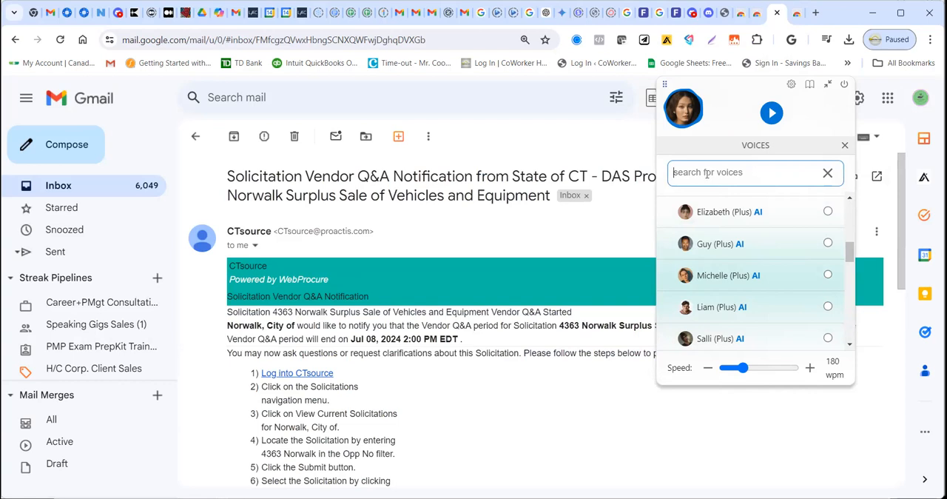
{"action": "type", "text": "male"}
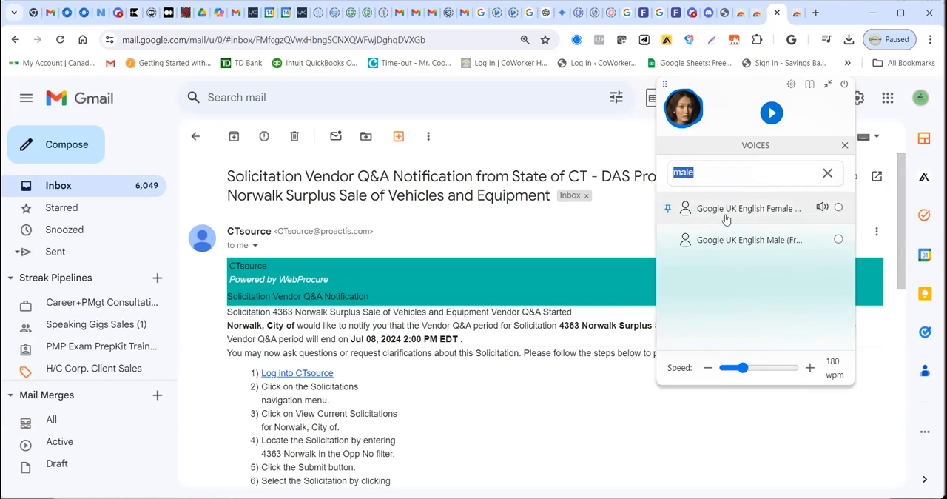
{"action": "mouse_move", "coordinate": [723, 217]}
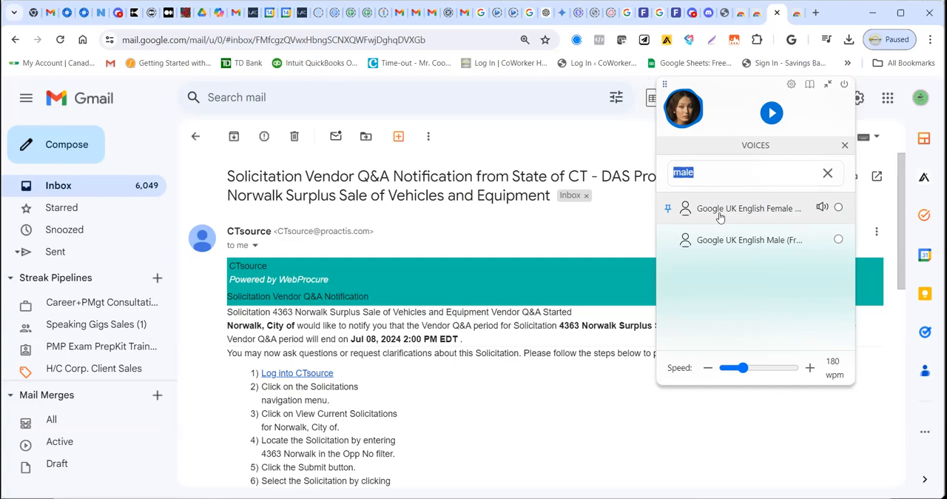
{"action": "type", "text": "Fe"}
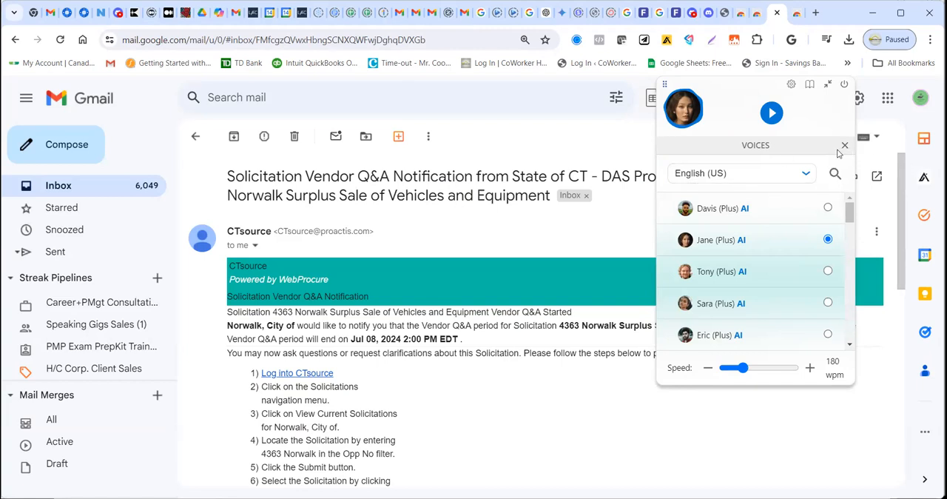
Step: Close the voices panel and read the email aloud, pausing, resuming, then stopping
{"action": "left_click", "coordinate": [844, 145]}
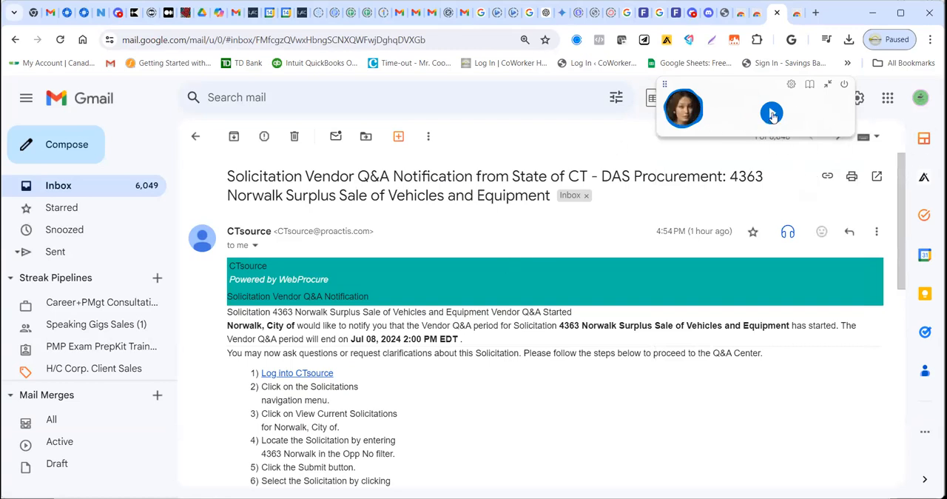
{"action": "left_click", "coordinate": [771, 113]}
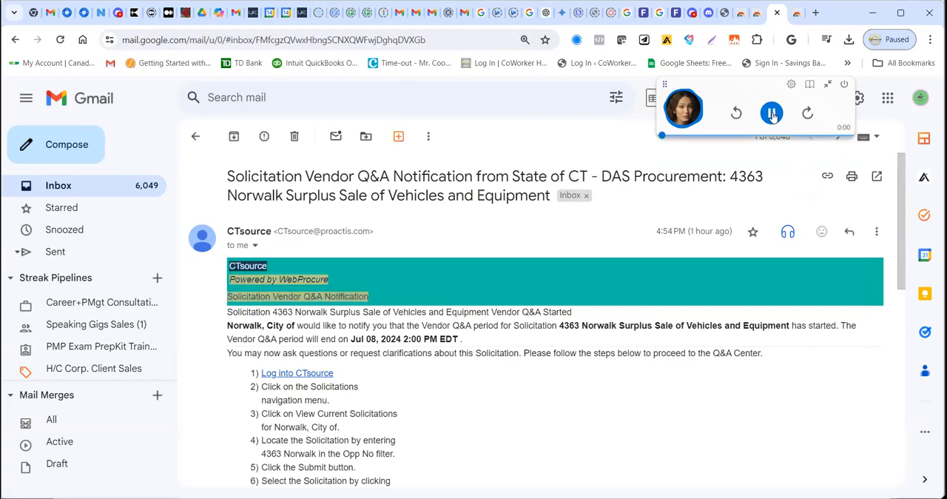
{"action": "left_click", "coordinate": [772, 113]}
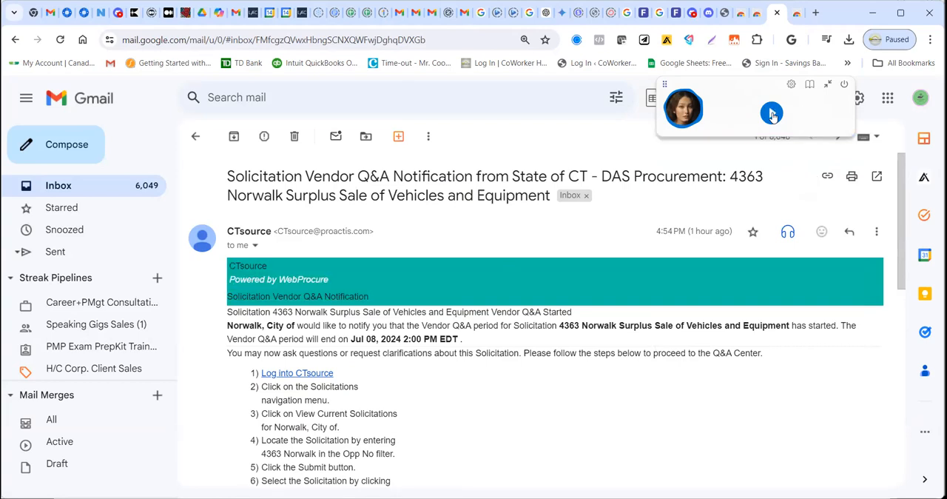
{"action": "left_click", "coordinate": [772, 113]}
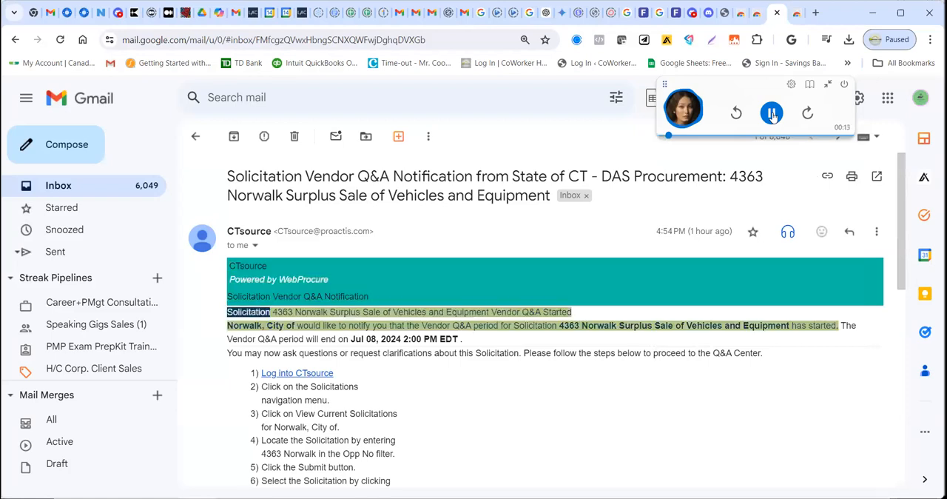
{"action": "double_click", "coordinate": [282, 312]}
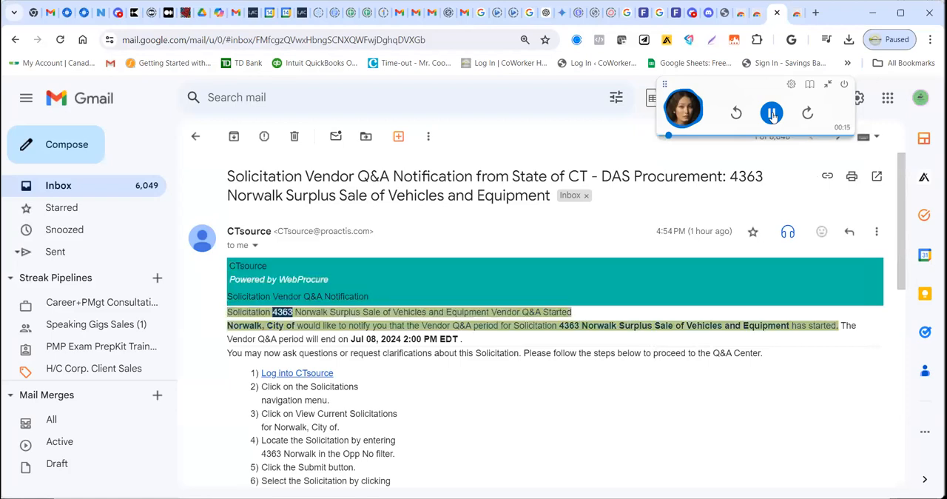
{"action": "double_click", "coordinate": [409, 311]}
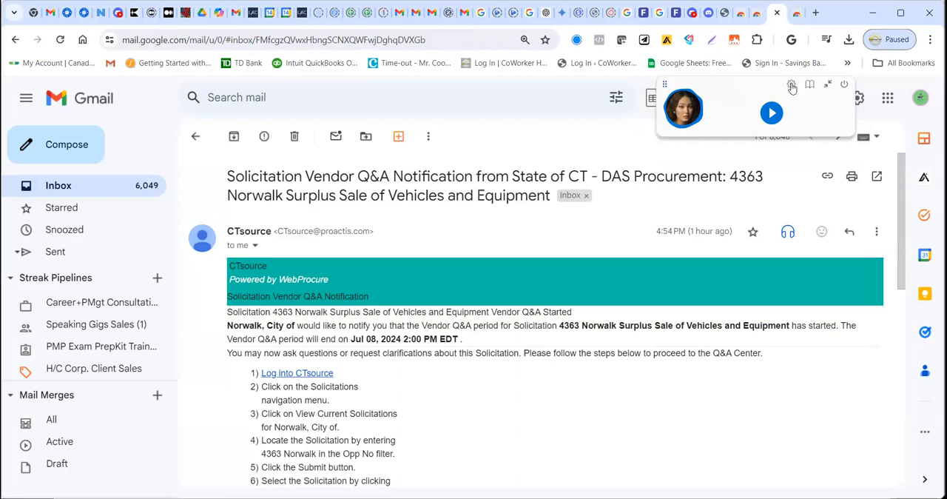
{"action": "mouse_move", "coordinate": [830, 87]}
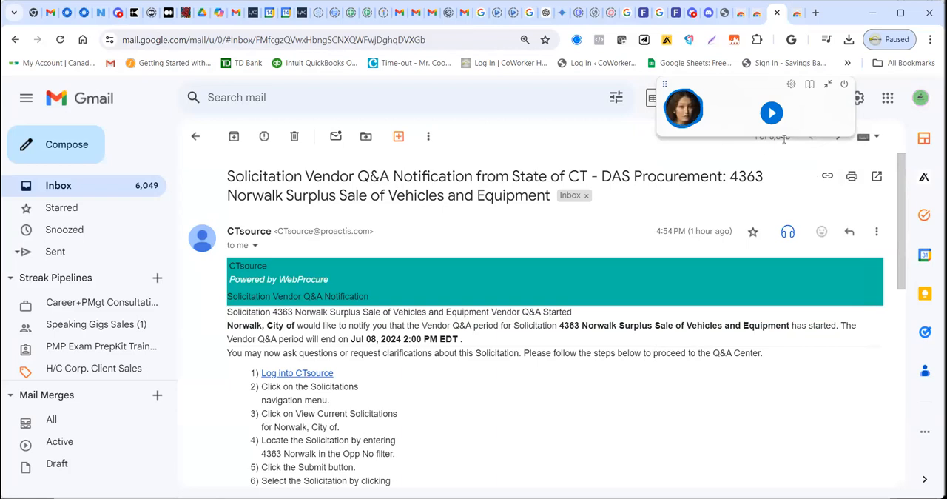
{"action": "mouse_move", "coordinate": [834, 102]}
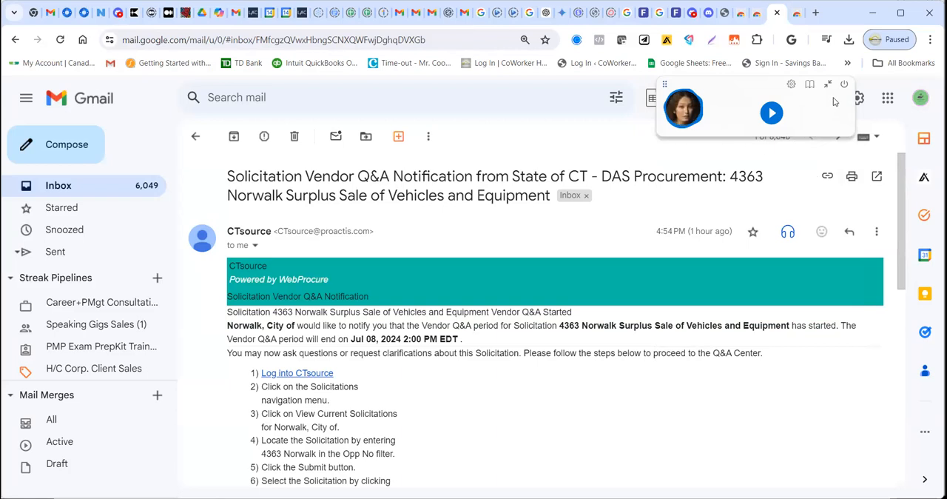
{"action": "mouse_move", "coordinate": [844, 87]}
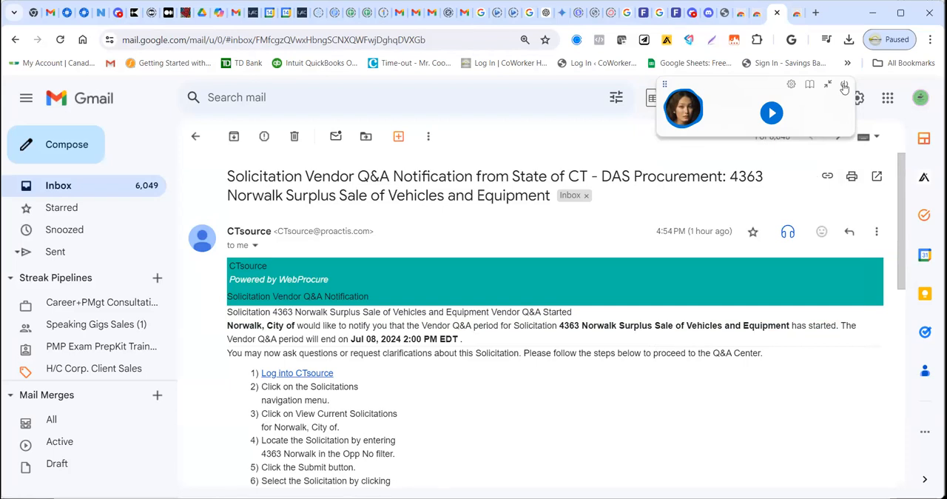
{"action": "mouse_move", "coordinate": [847, 91]}
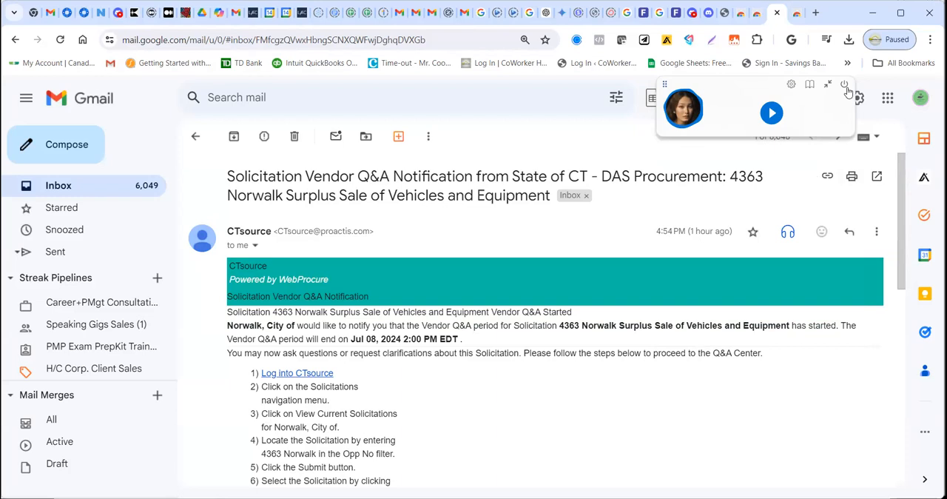
{"action": "mouse_move", "coordinate": [847, 90]}
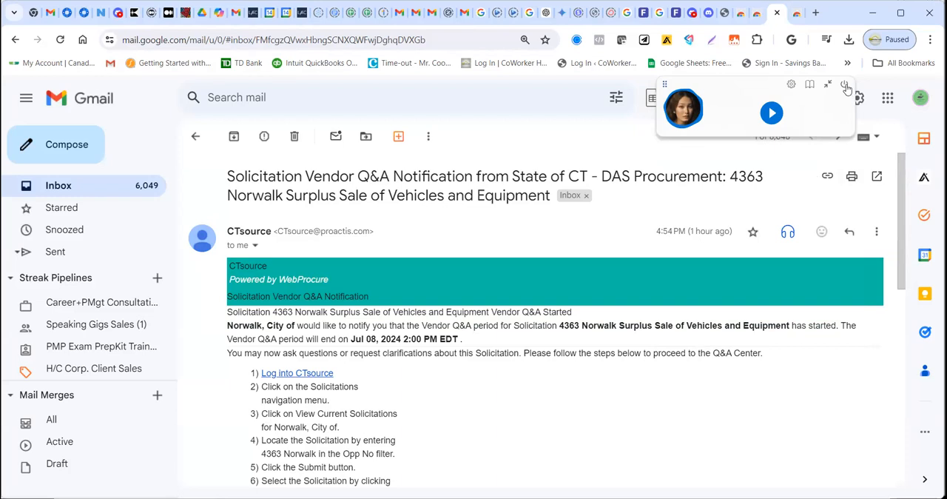
{"action": "mouse_move", "coordinate": [791, 85]}
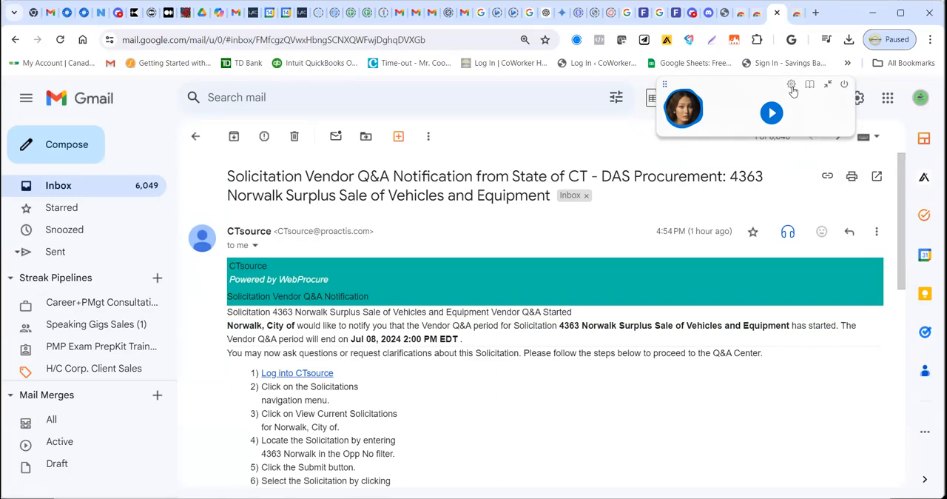
Step: Open NaturalReader's Reader Settings and go to the Highlight to Read page
{"action": "left_click", "coordinate": [791, 84]}
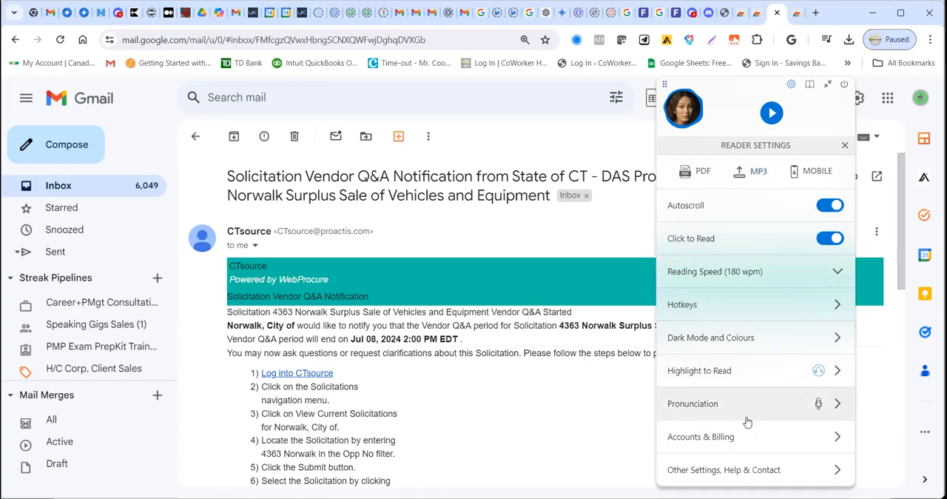
{"action": "mouse_move", "coordinate": [737, 375]}
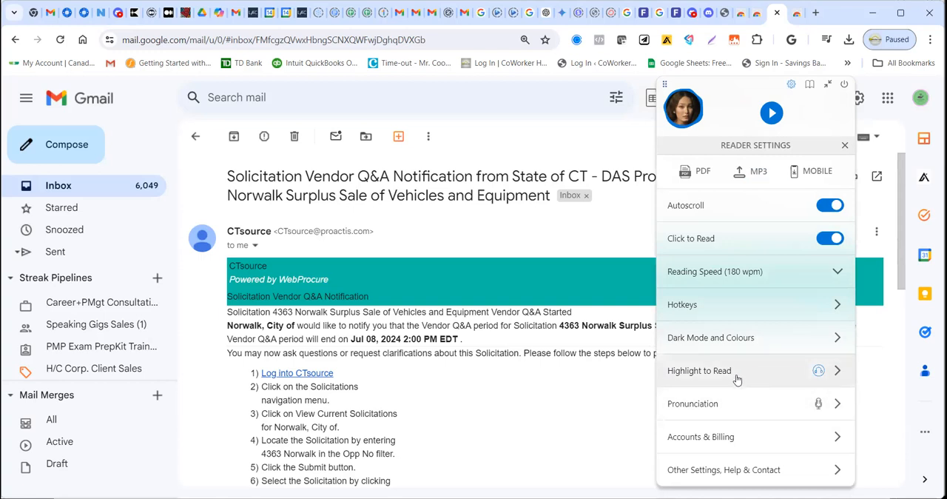
{"action": "mouse_move", "coordinate": [810, 379]}
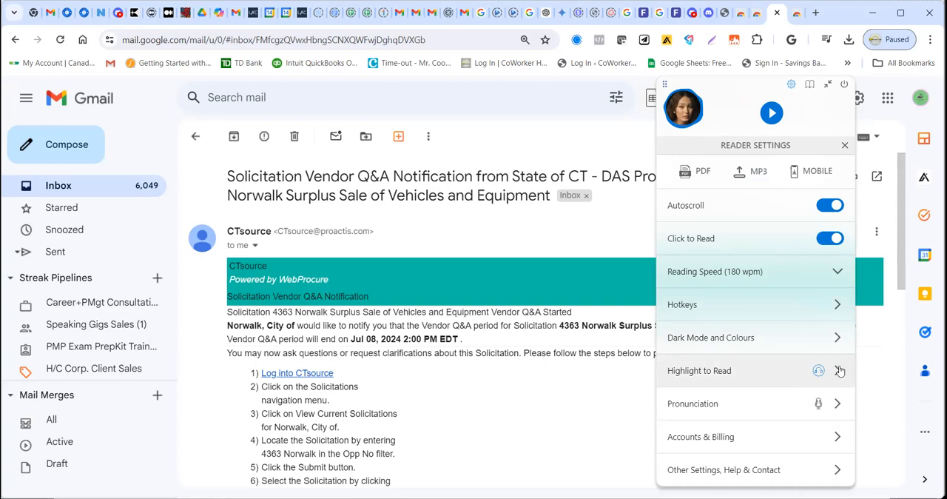
{"action": "left_click", "coordinate": [700, 371]}
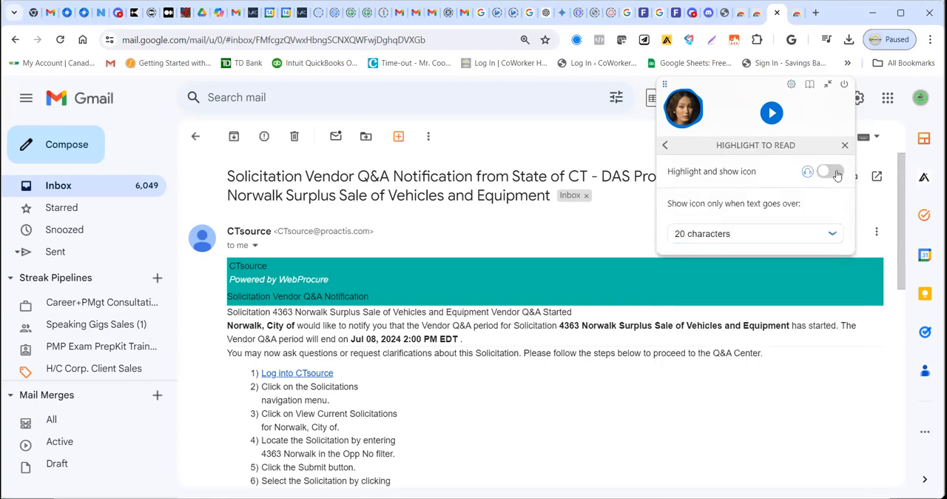
Step: Turn on 'Highlight and show icon' and keep the 20-character threshold
{"action": "left_click", "coordinate": [830, 171]}
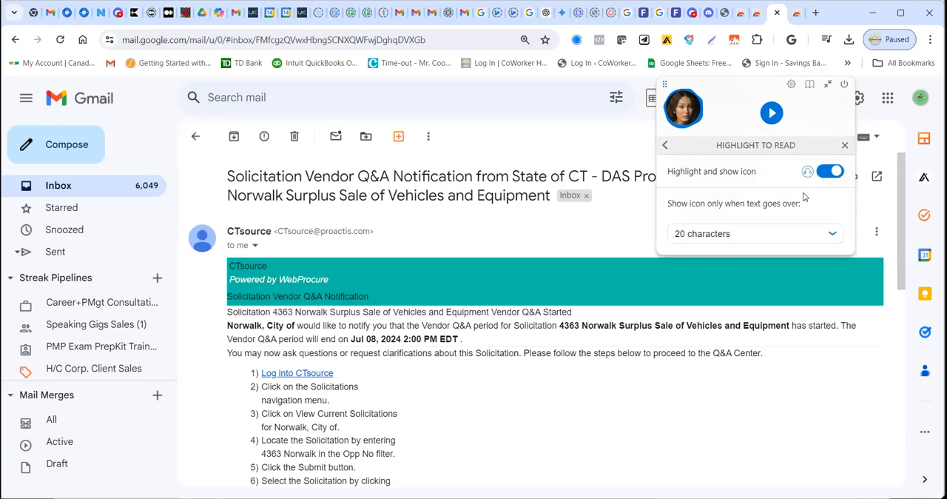
{"action": "mouse_move", "coordinate": [692, 213]}
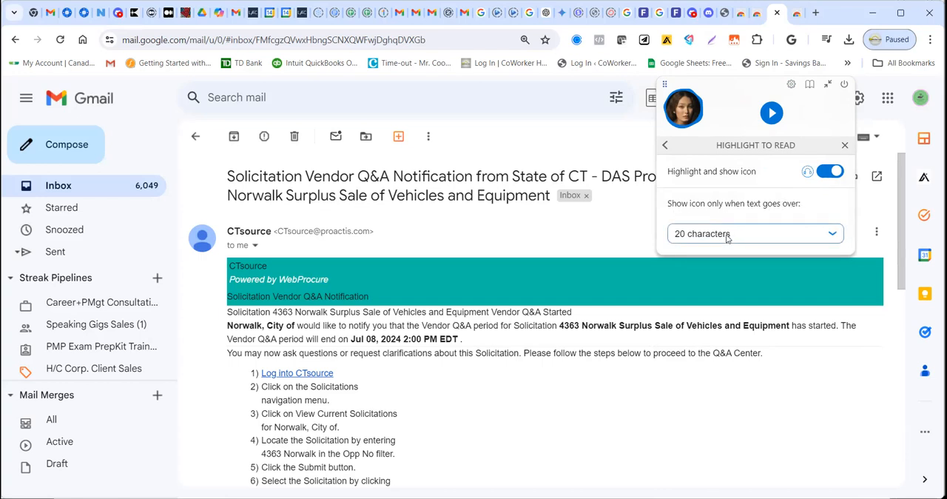
{"action": "mouse_move", "coordinate": [704, 244]}
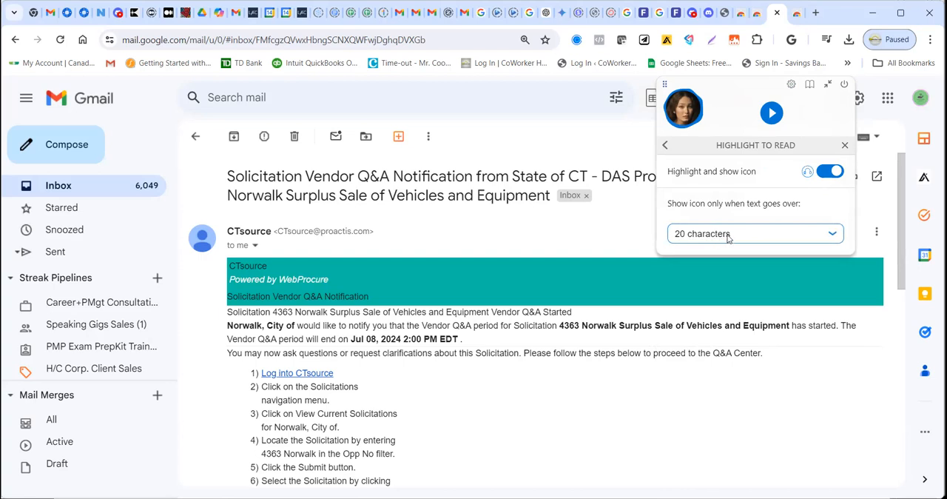
{"action": "left_click", "coordinate": [755, 233]}
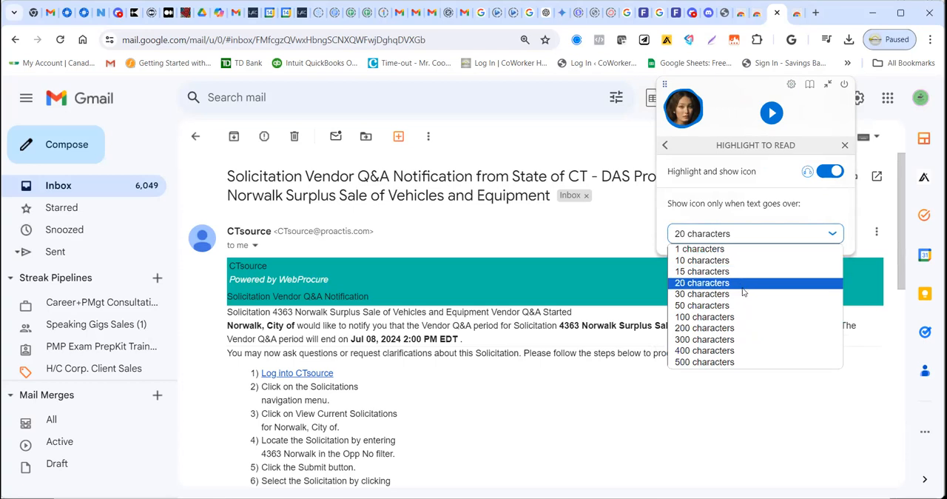
{"action": "mouse_move", "coordinate": [744, 289]}
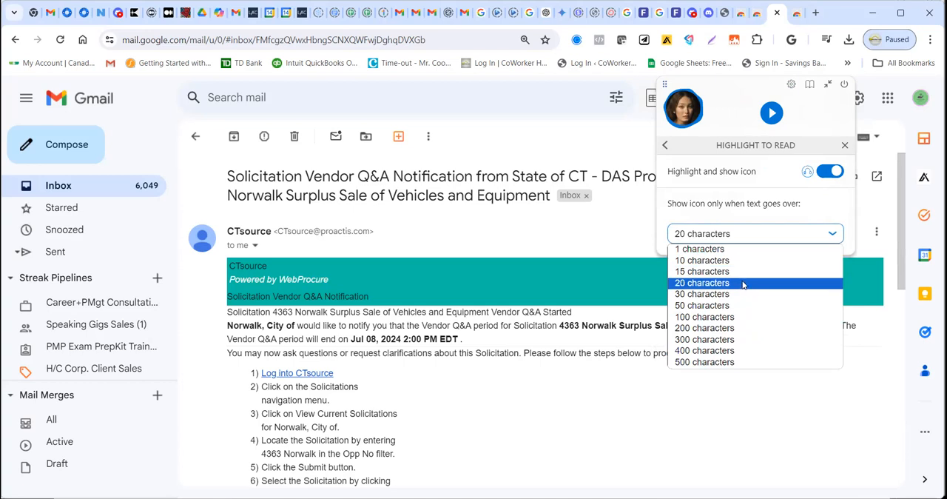
{"action": "left_click", "coordinate": [701, 282]}
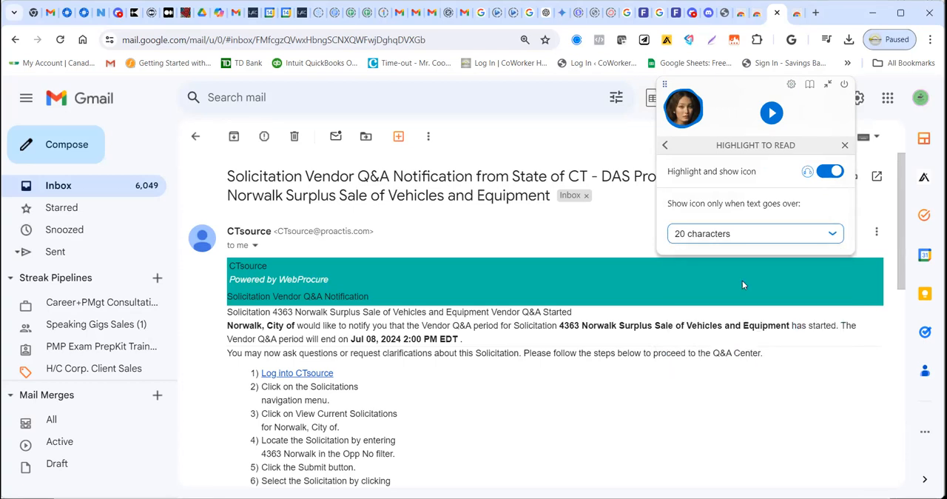
{"action": "mouse_move", "coordinate": [444, 385]}
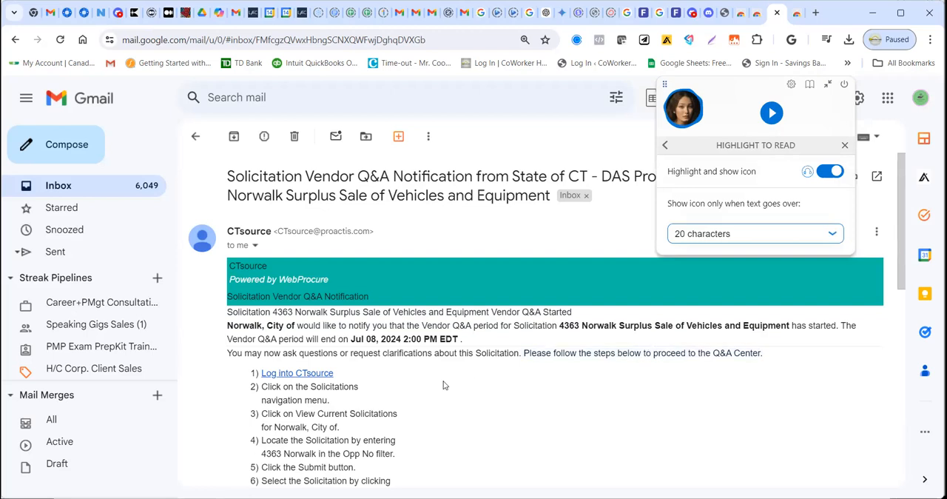
{"action": "mouse_move", "coordinate": [846, 128]}
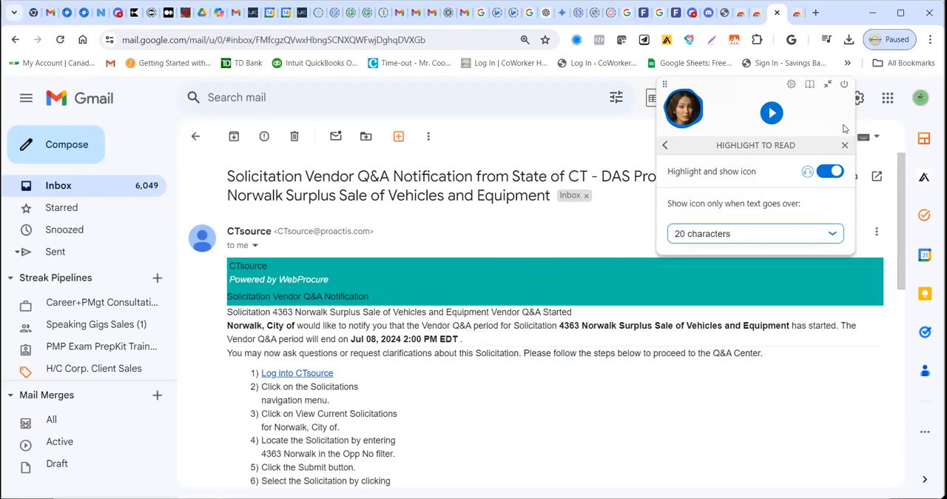
{"action": "mouse_move", "coordinate": [665, 145]}
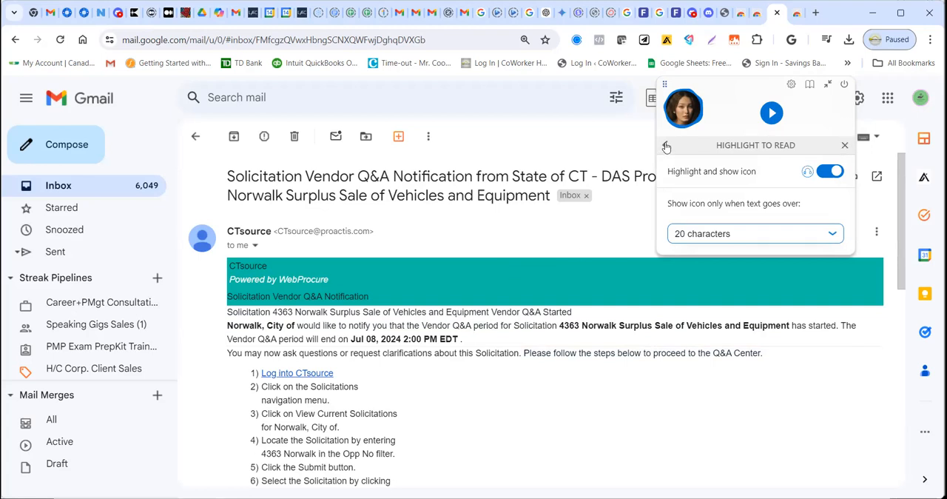
Step: Go back to Reader Settings and choose PDF, opening naturalreaders.com/online
{"action": "left_click", "coordinate": [666, 145]}
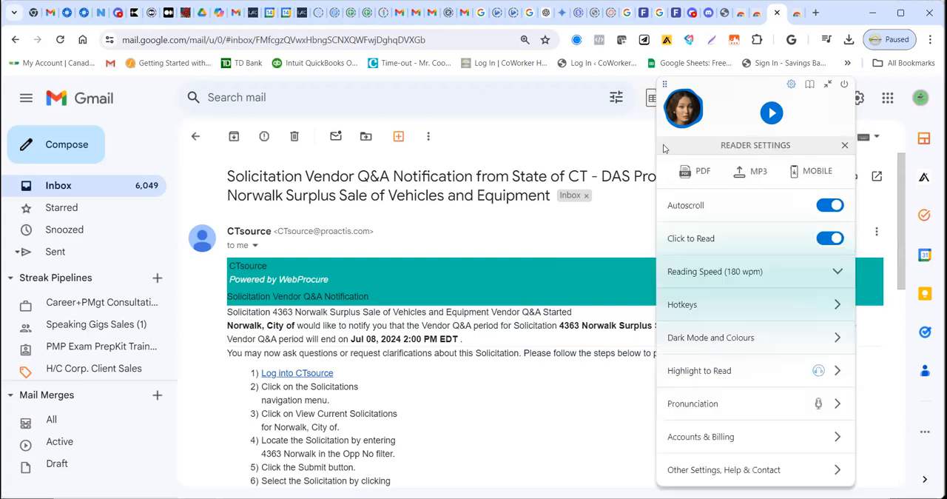
{"action": "mouse_move", "coordinate": [747, 215]}
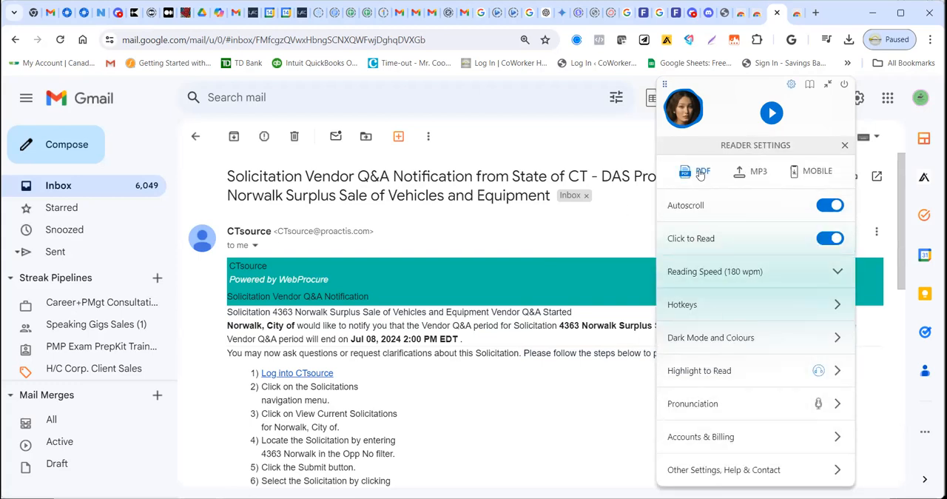
{"action": "left_click", "coordinate": [701, 171]}
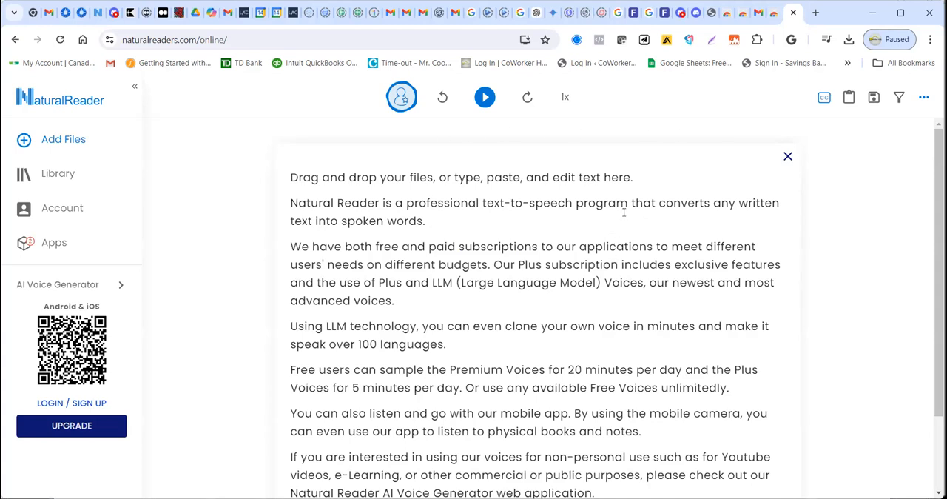
{"action": "mouse_move", "coordinate": [787, 156]}
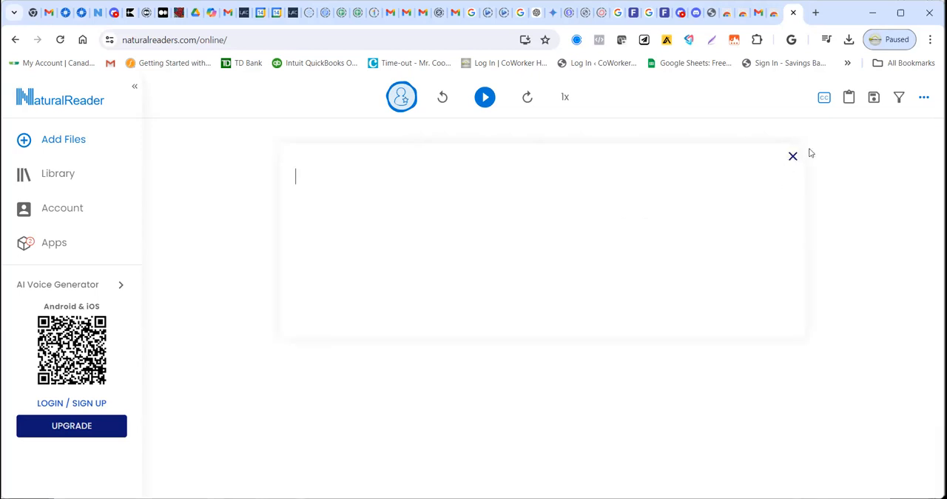
{"action": "mouse_move", "coordinate": [765, 170]}
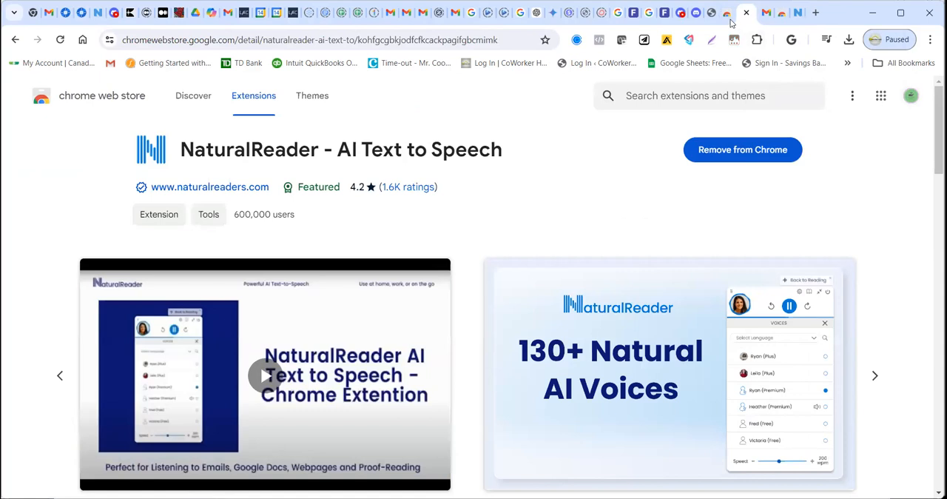
{"action": "mouse_move", "coordinate": [767, 13]}
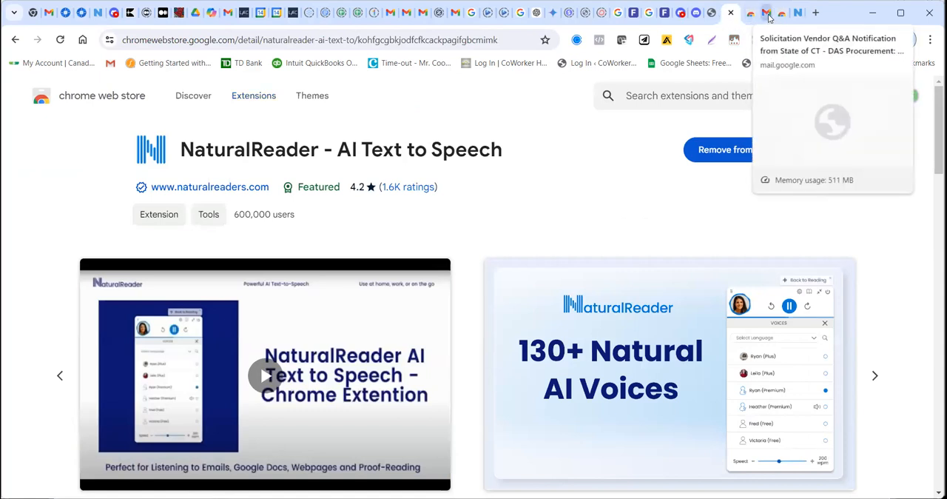
Step: Return to the Gmail tab showing the CTsource solicitation email
{"action": "left_click", "coordinate": [752, 13]}
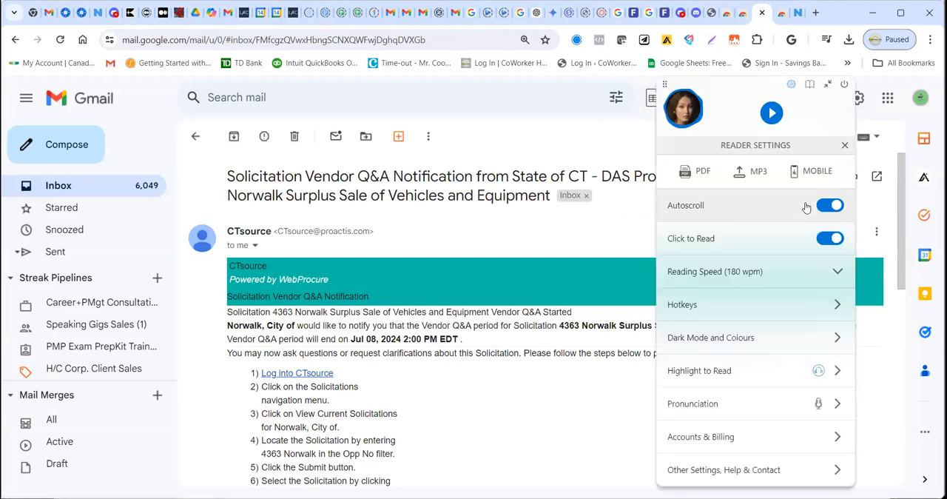
{"action": "left_click", "coordinate": [772, 113]}
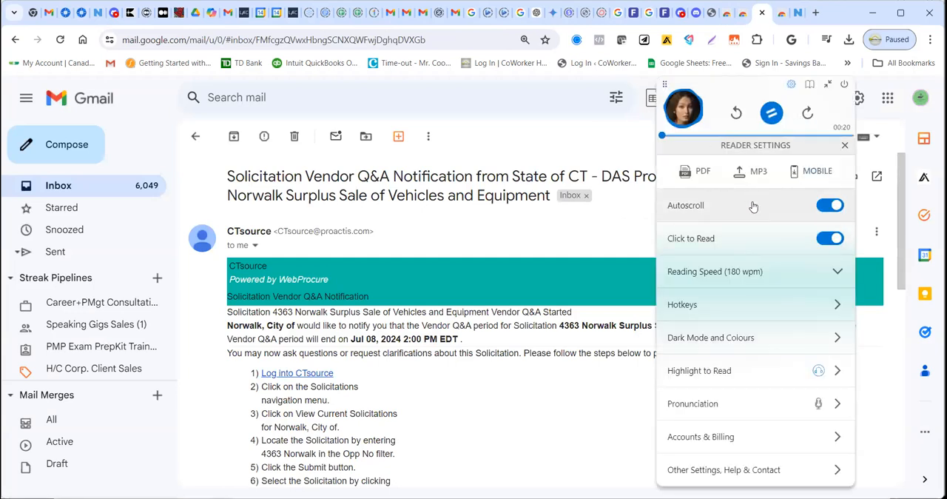
{"action": "left_click", "coordinate": [771, 112]}
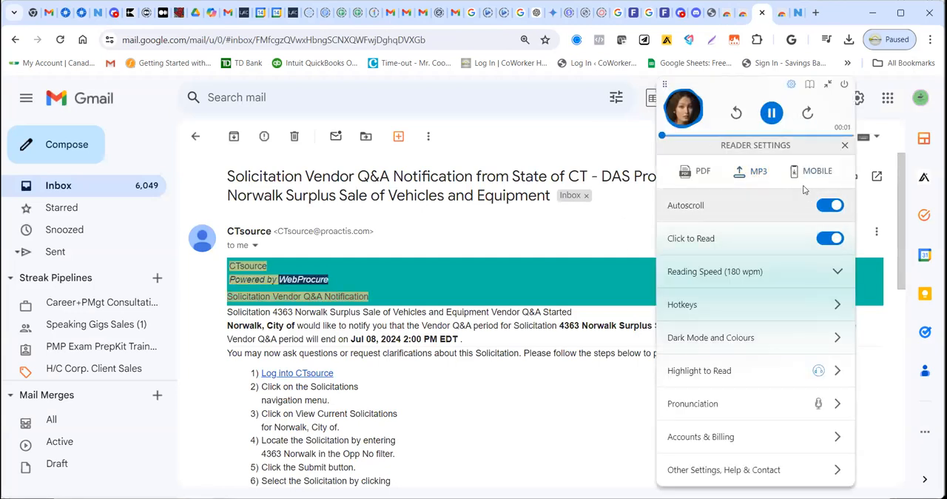
{"action": "left_click", "coordinate": [771, 112]}
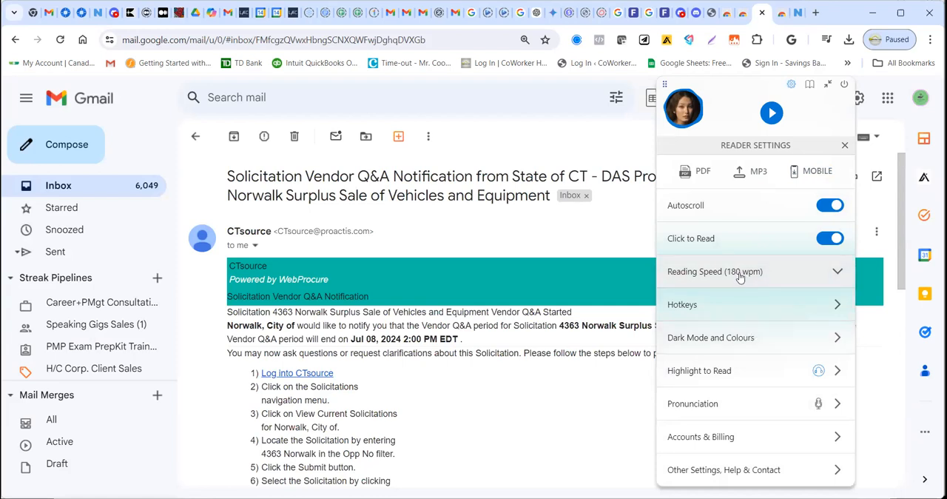
{"action": "mouse_move", "coordinate": [738, 275]}
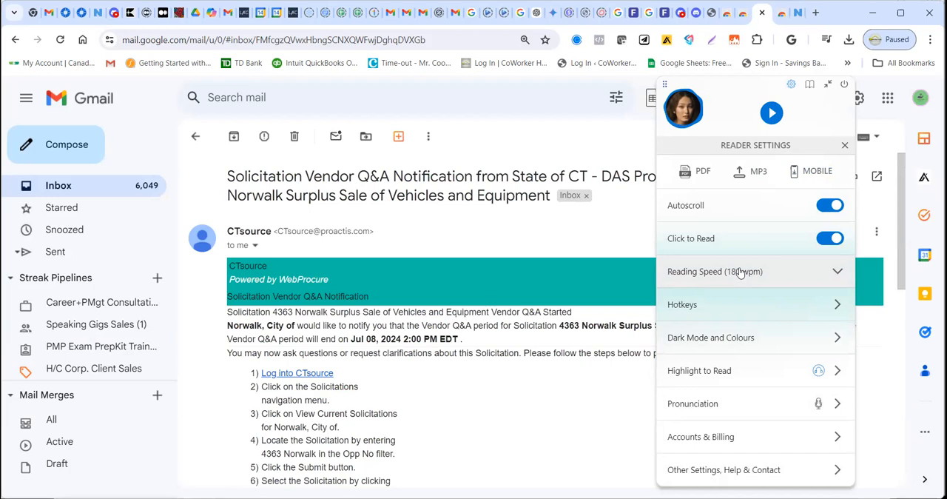
{"action": "mouse_move", "coordinate": [738, 251]}
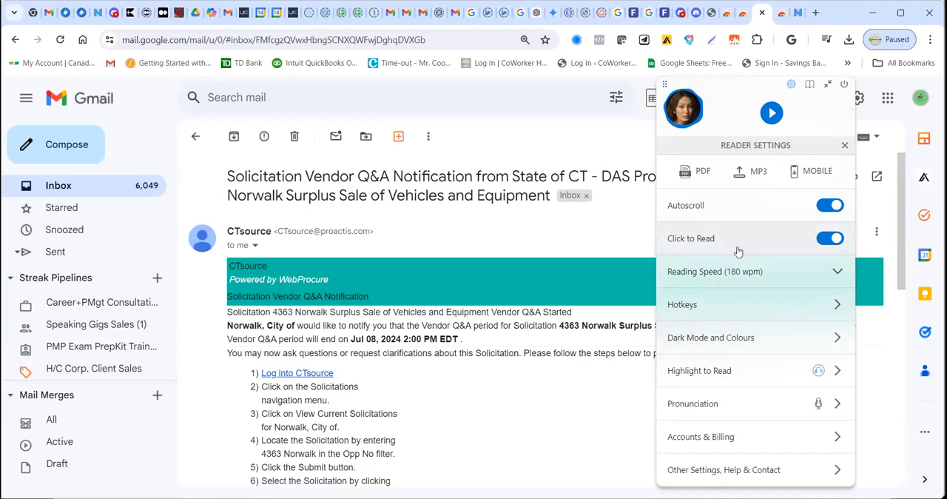
{"action": "mouse_move", "coordinate": [698, 252]}
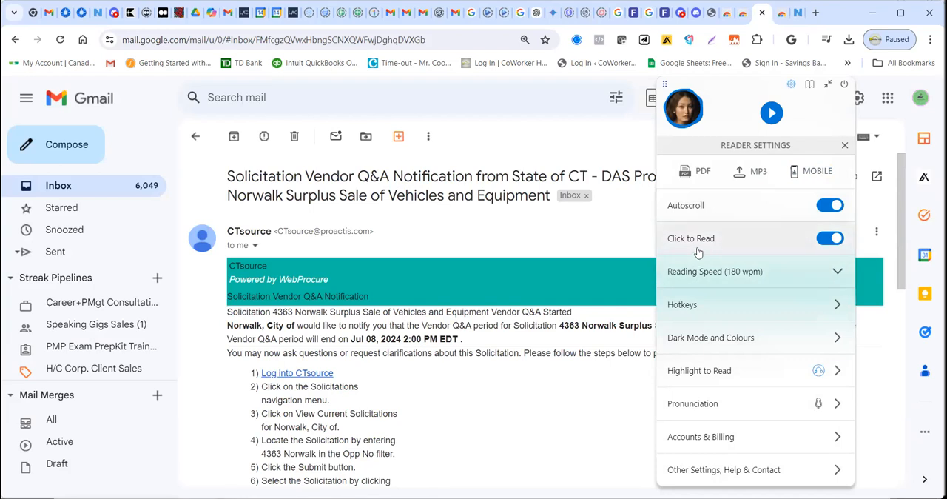
Step: Switch Click to Read off, leaving Autoscroll on and speed at 180 wpm
{"action": "left_click", "coordinate": [829, 237]}
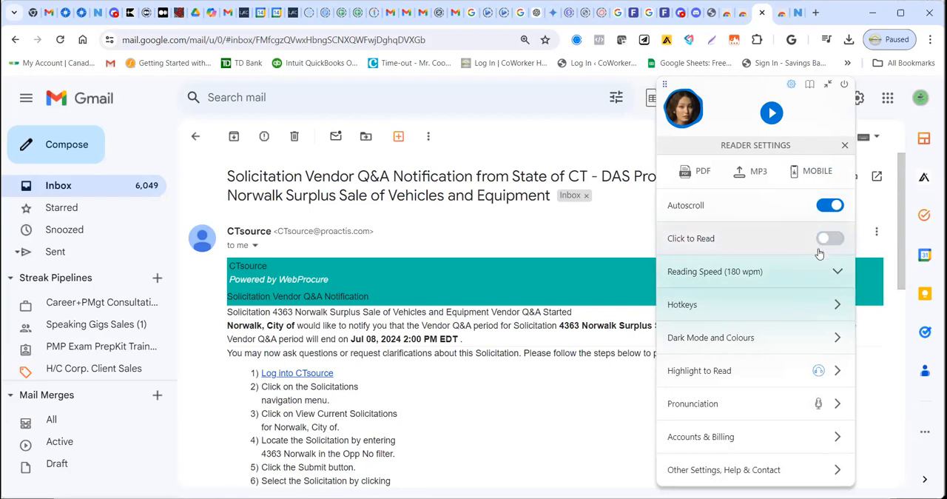
{"action": "mouse_move", "coordinate": [770, 241]}
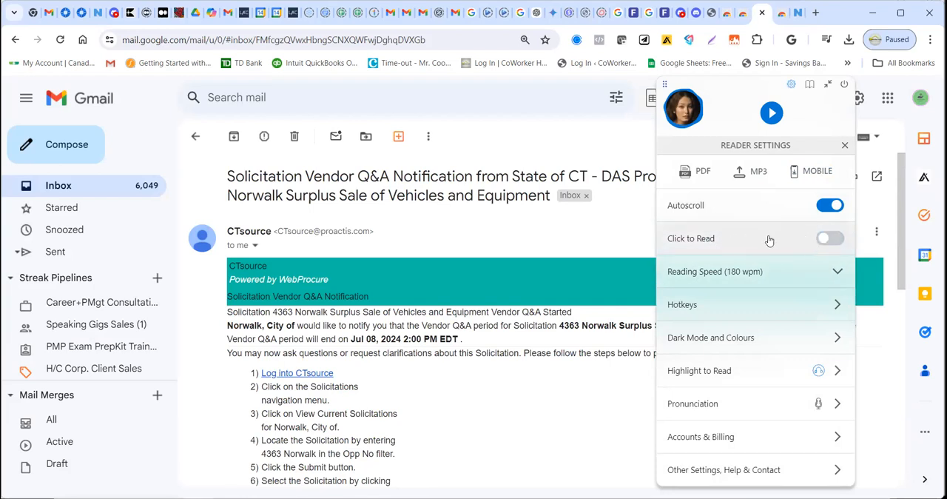
{"action": "mouse_move", "coordinate": [736, 259]}
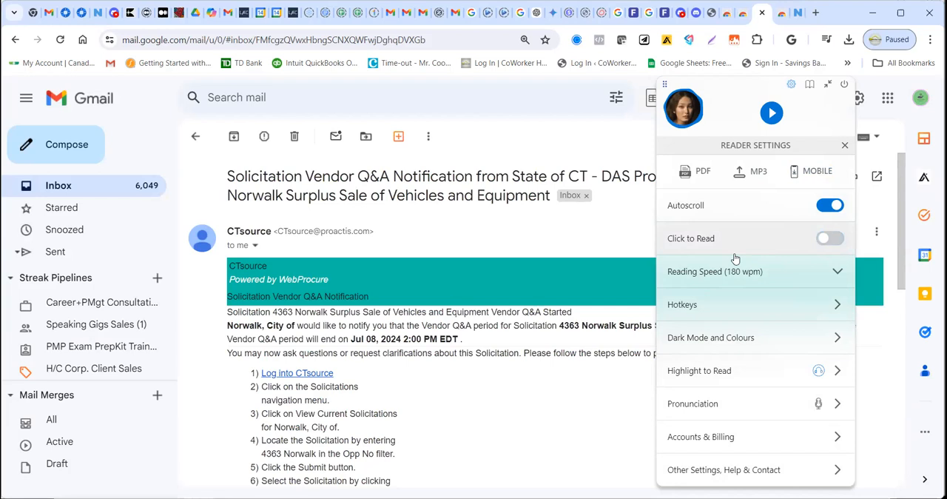
{"action": "mouse_move", "coordinate": [468, 221]}
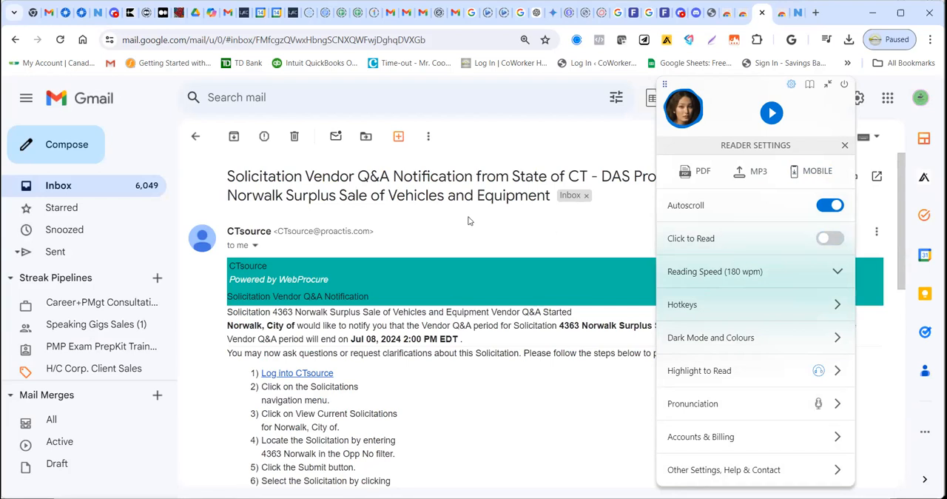
{"action": "mouse_move", "coordinate": [579, 280]}
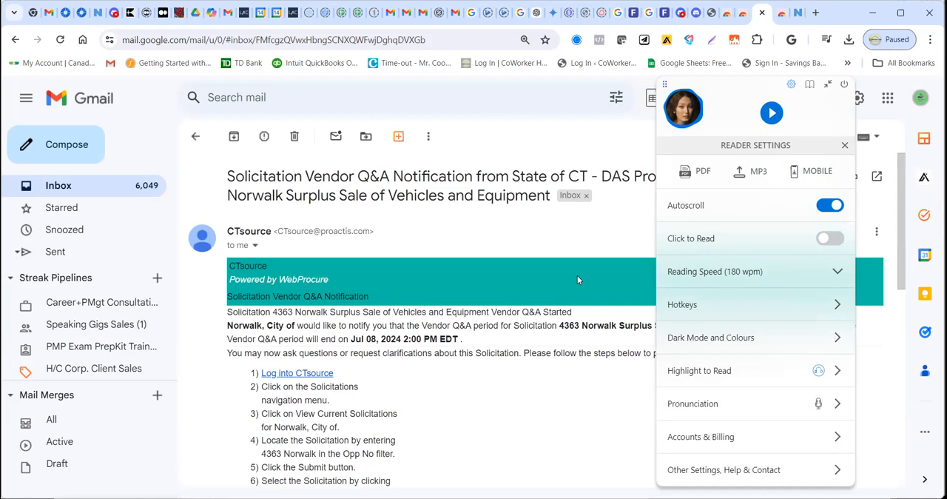
{"action": "mouse_move", "coordinate": [560, 245]}
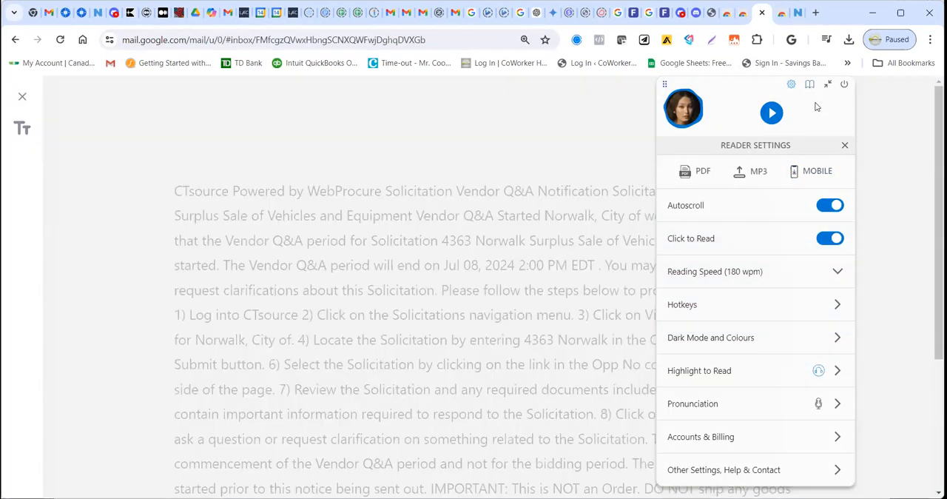
{"action": "mouse_move", "coordinate": [812, 132]}
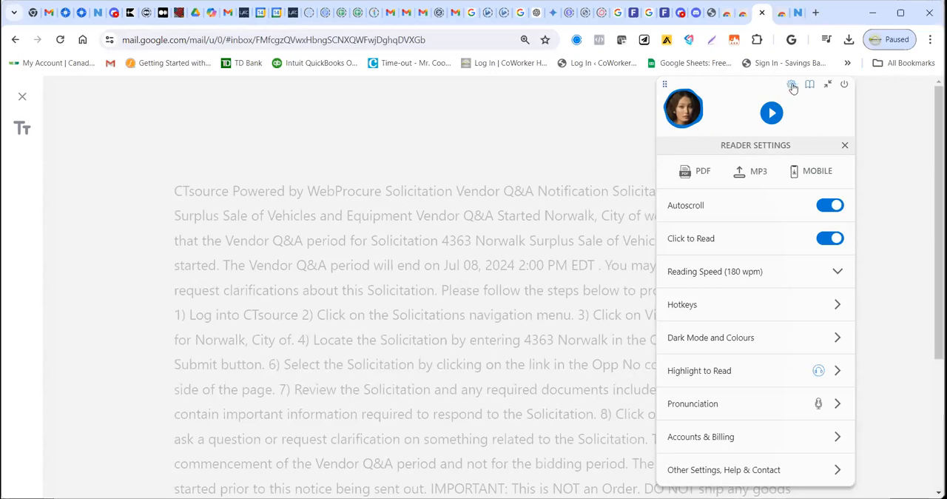
{"action": "mouse_move", "coordinate": [811, 90]}
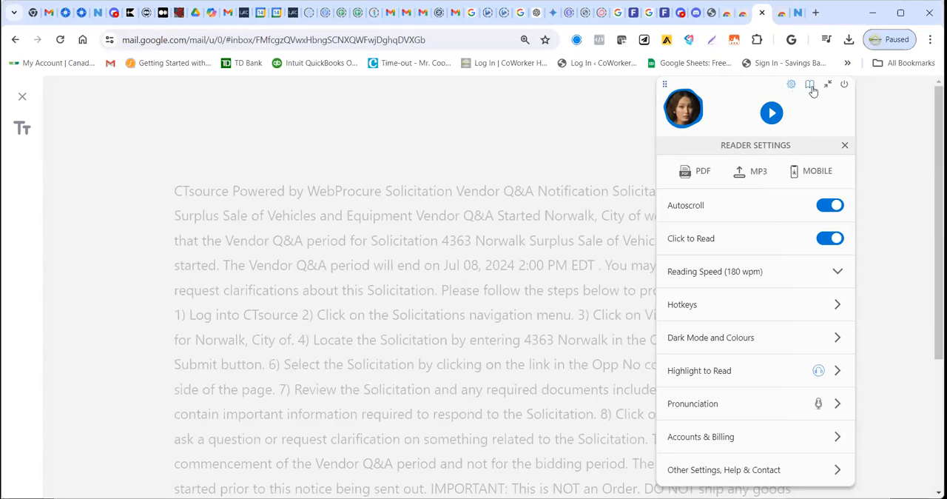
{"action": "mouse_move", "coordinate": [812, 93]}
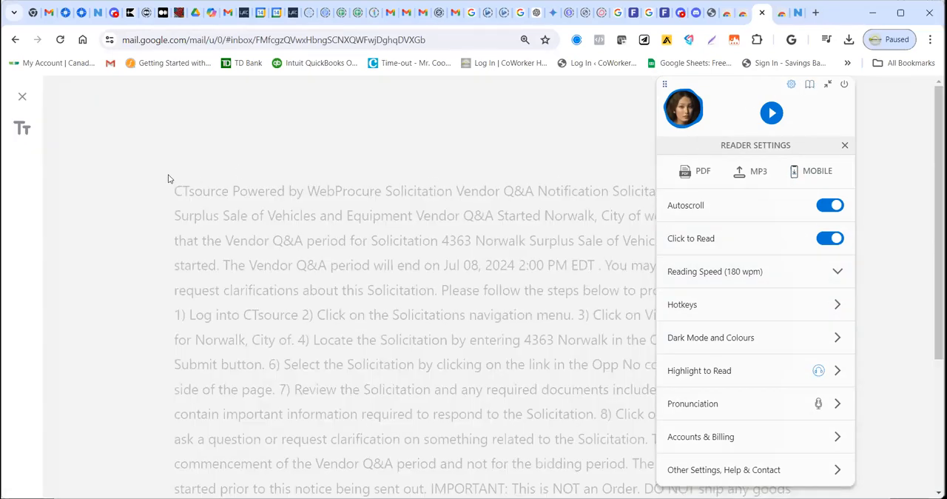
{"action": "mouse_move", "coordinate": [133, 155]}
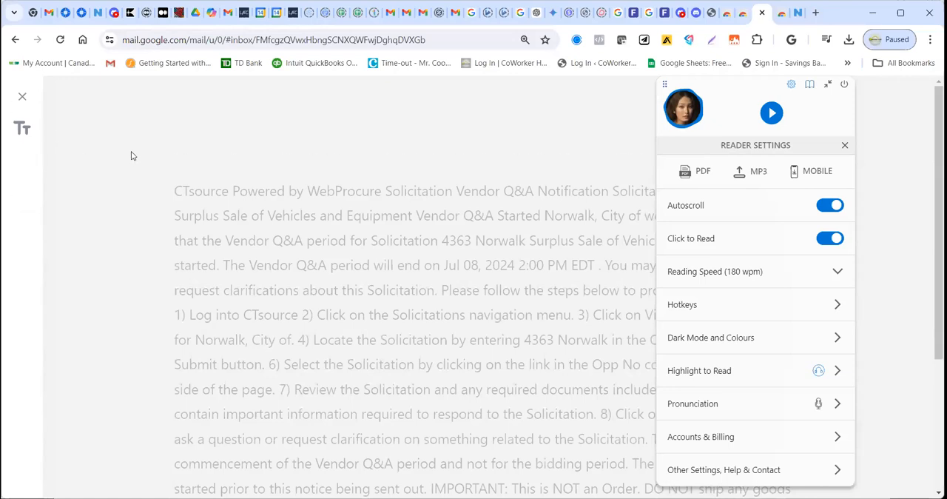
{"action": "mouse_move", "coordinate": [334, 161]}
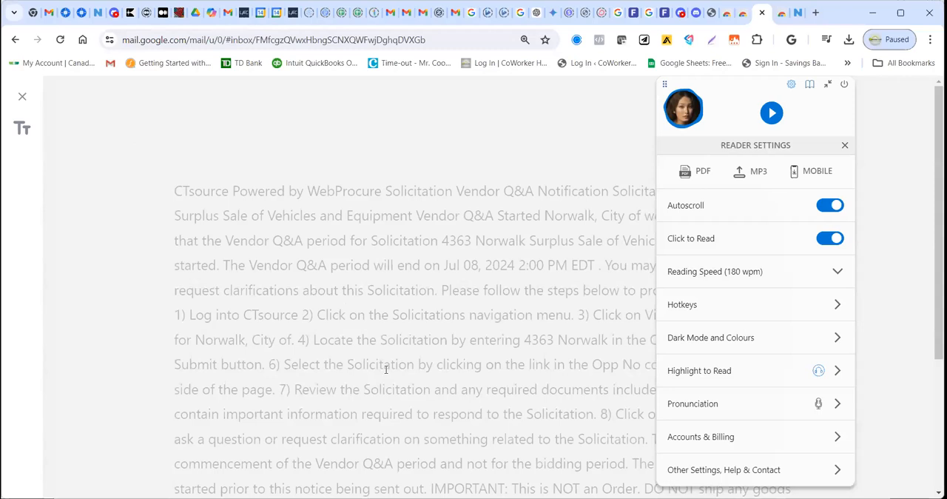
{"action": "mouse_move", "coordinate": [877, 147]}
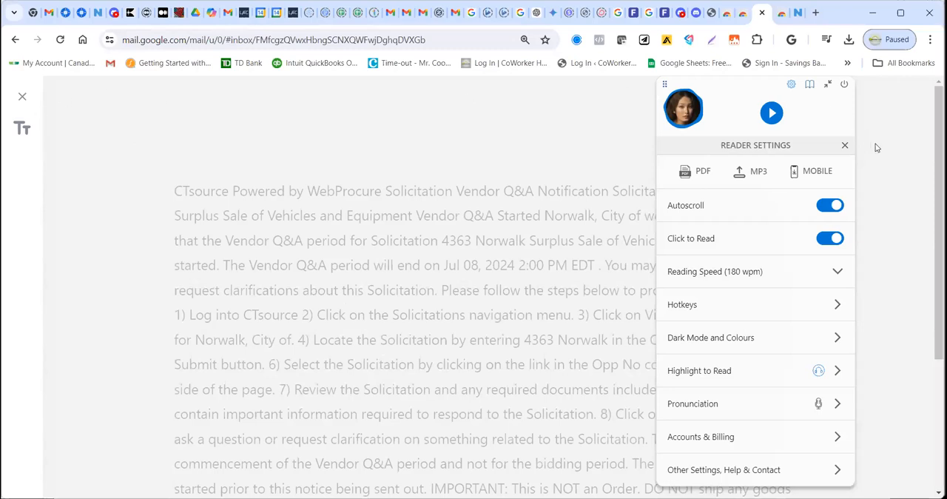
Step: Close NaturalReader's reader settings, leaving the compact player over the Gmail message
{"action": "left_click", "coordinate": [844, 145]}
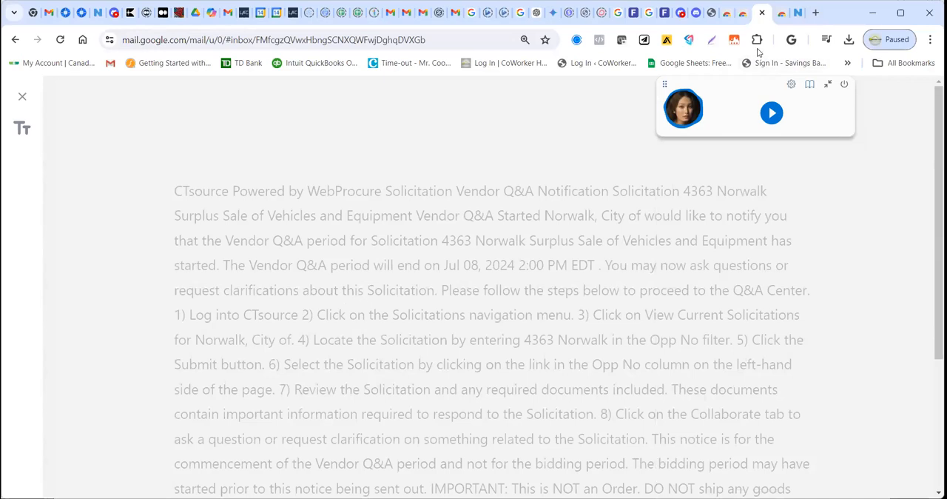
{"action": "mouse_move", "coordinate": [757, 40]}
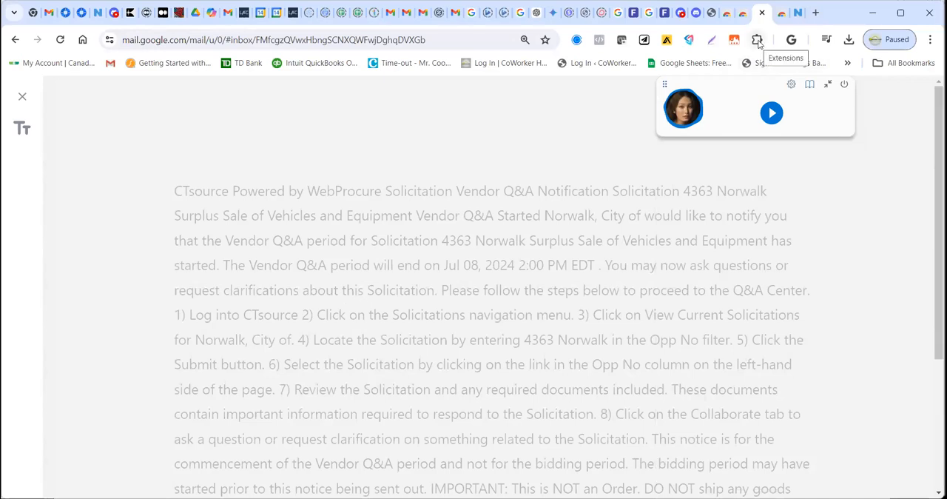
{"action": "mouse_move", "coordinate": [426, 168]}
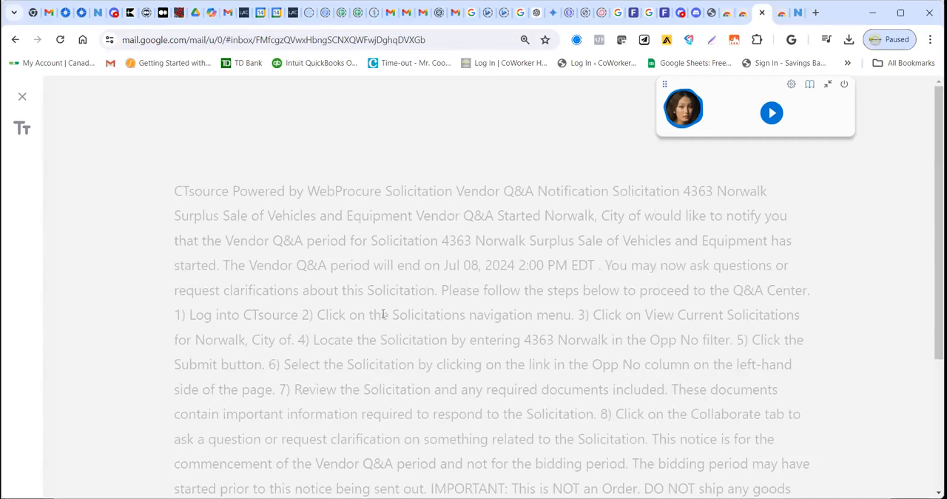
{"action": "mouse_move", "coordinate": [551, 305]}
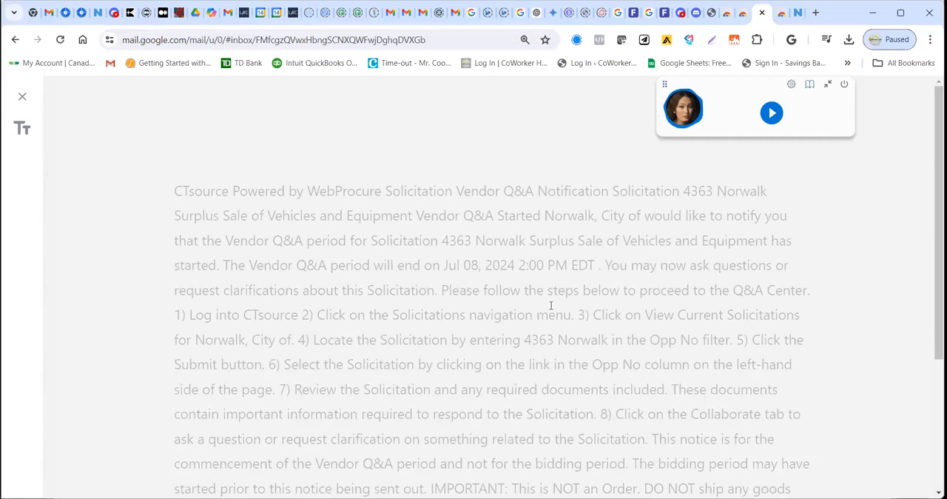
{"action": "mouse_move", "coordinate": [550, 304]}
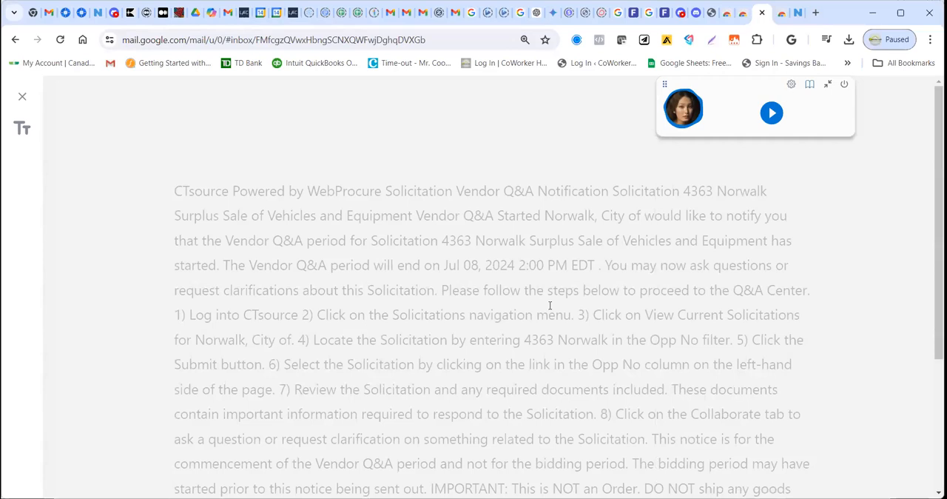
{"action": "mouse_move", "coordinate": [552, 303]}
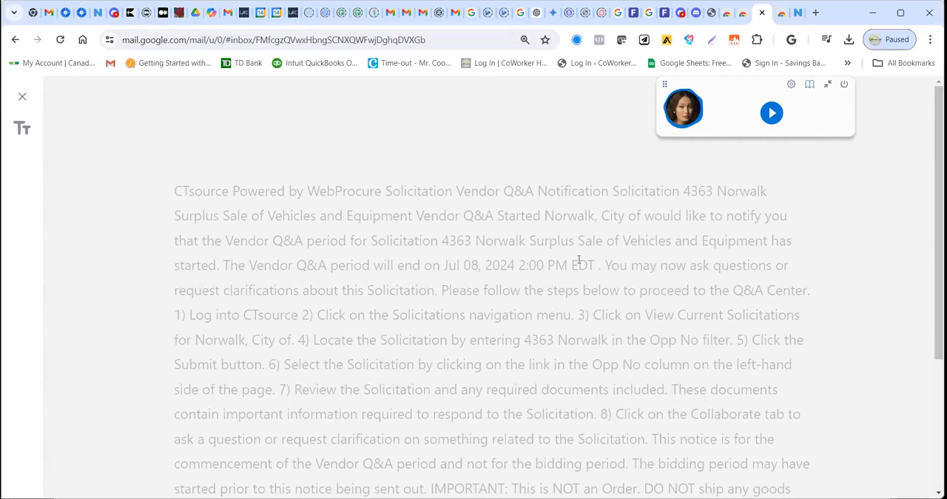
{"action": "mouse_move", "coordinate": [731, 154]}
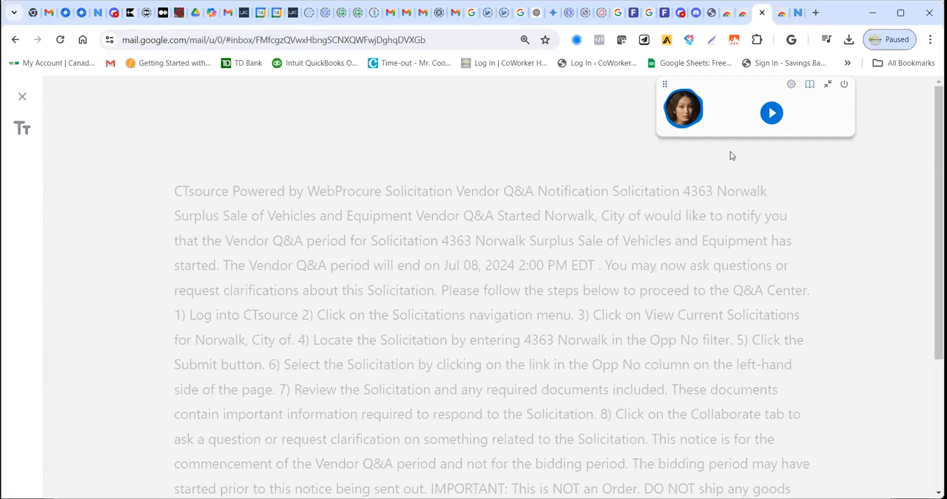
{"action": "mouse_move", "coordinate": [458, 433]}
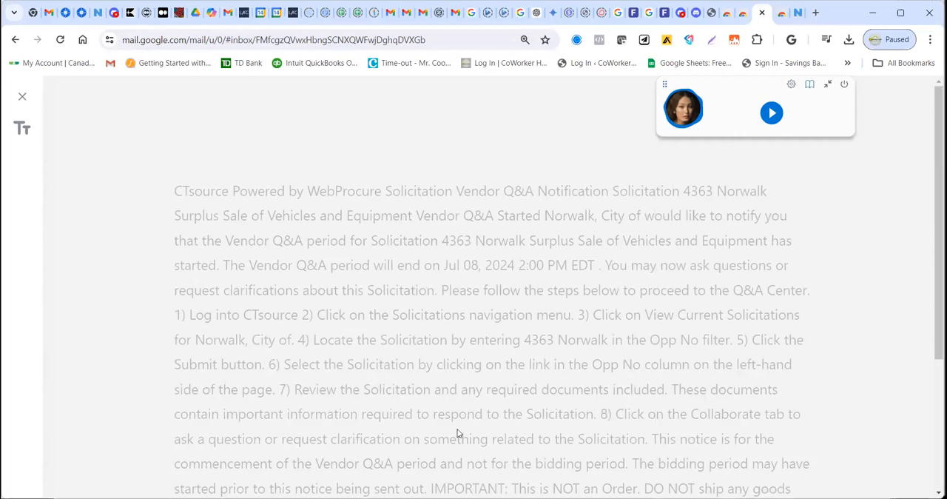